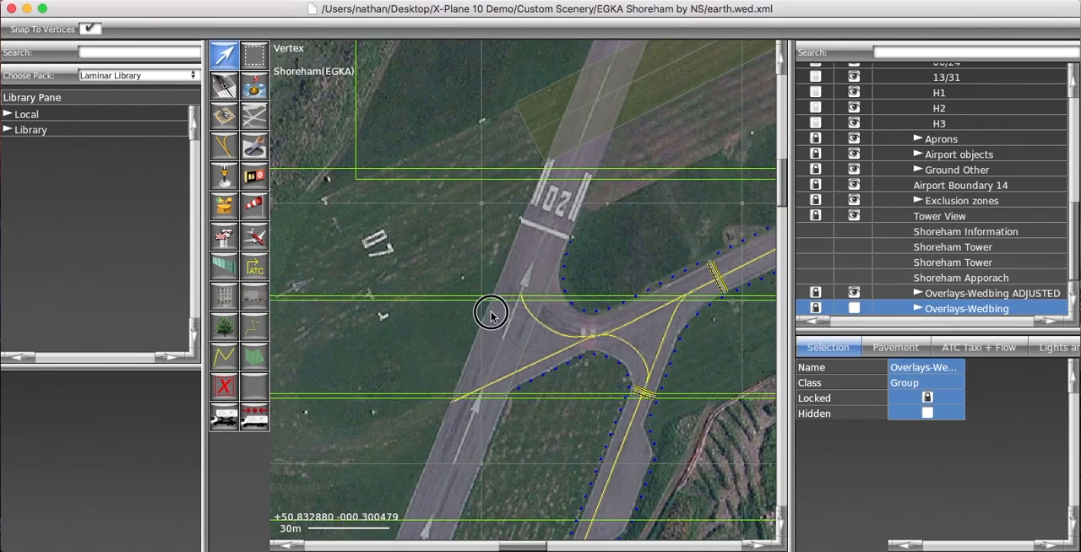
pyautogui.moveTo(456, 284)
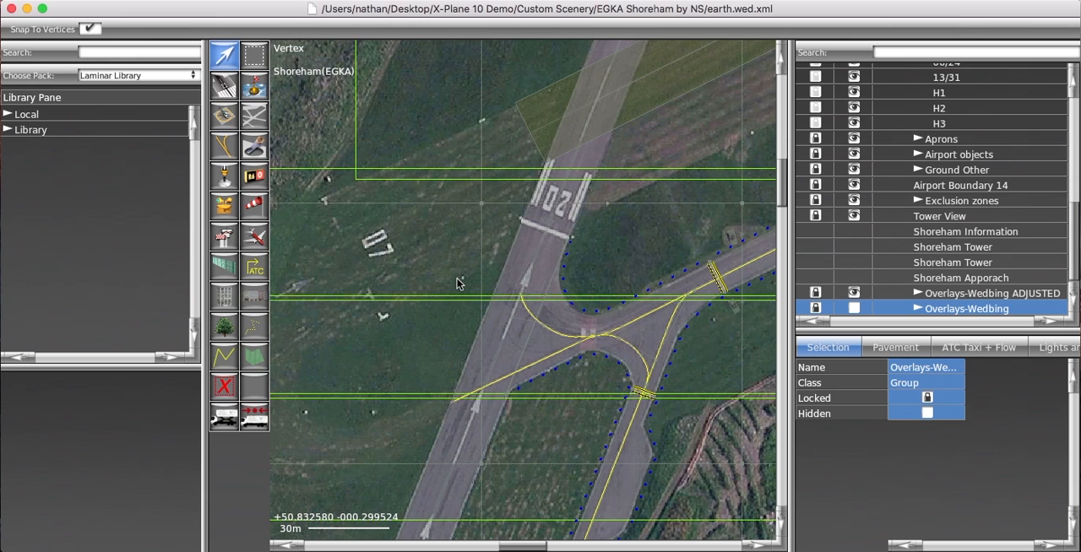
pyautogui.moveTo(362, 247)
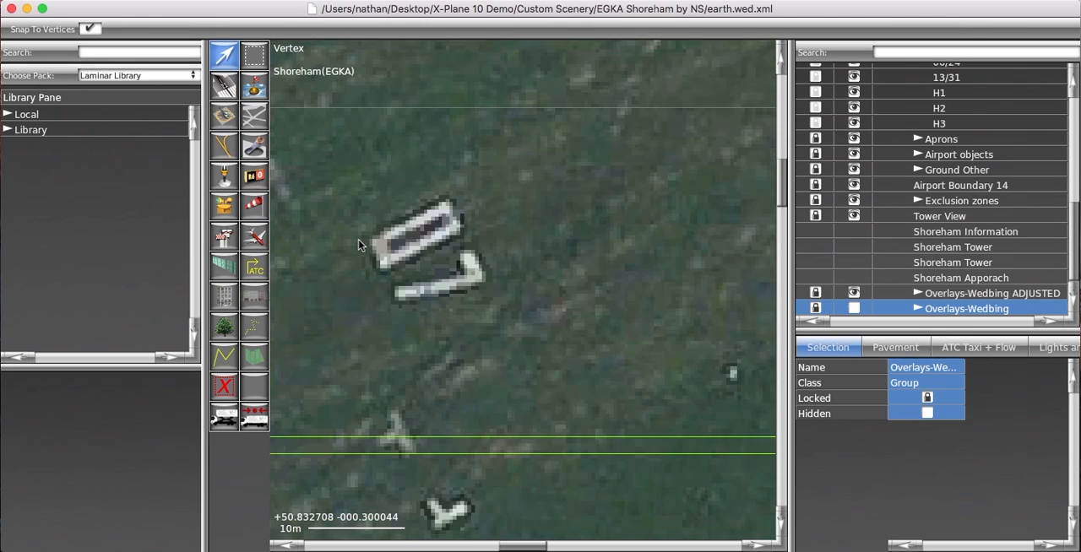
# Step: Bring the Wedmaker page forward and pan the map to the painted 07 marking
pyautogui.scroll(3)
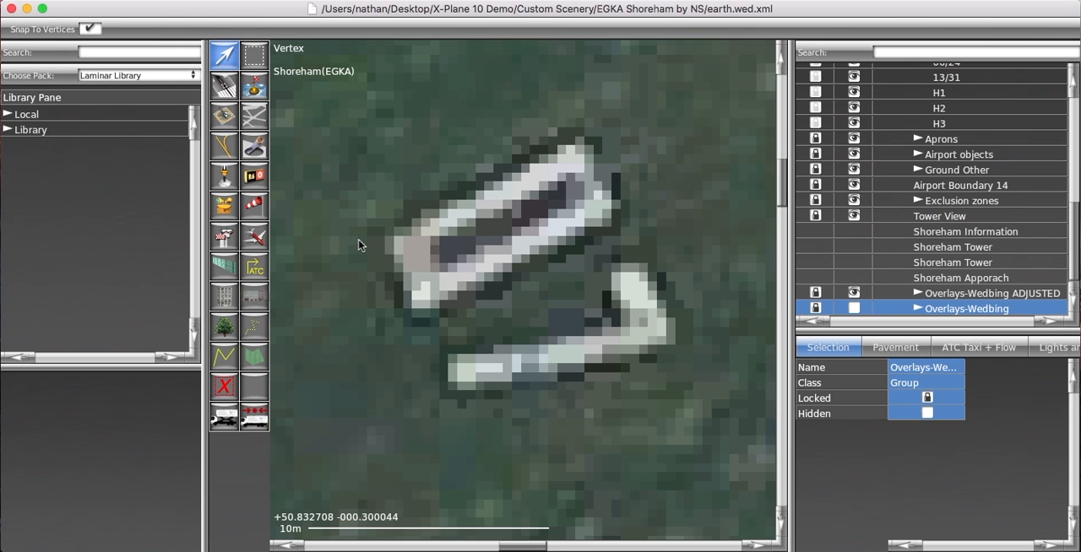
pyautogui.scroll(-3)
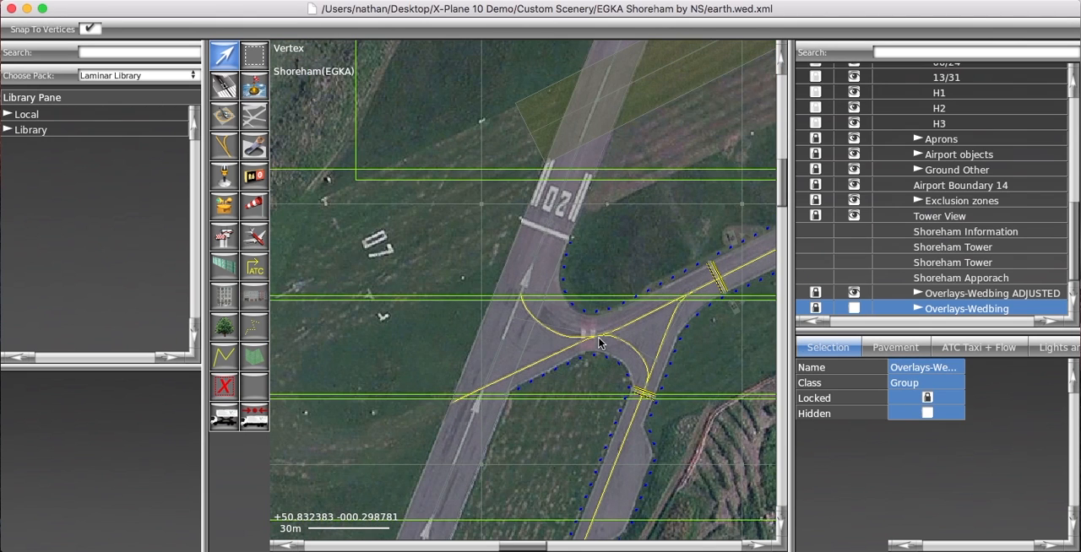
pyautogui.moveTo(460, 253)
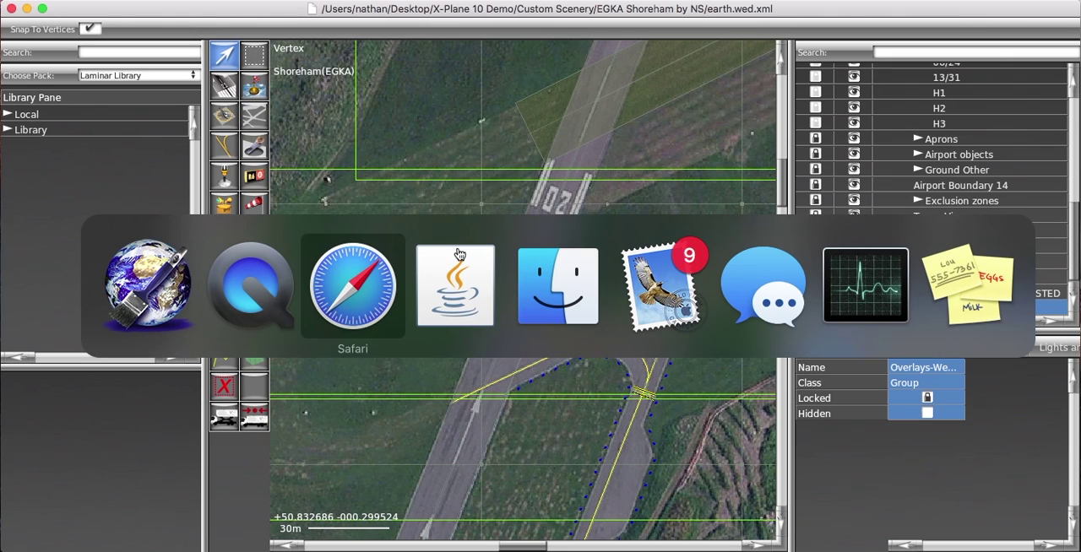
pyautogui.click(352, 284)
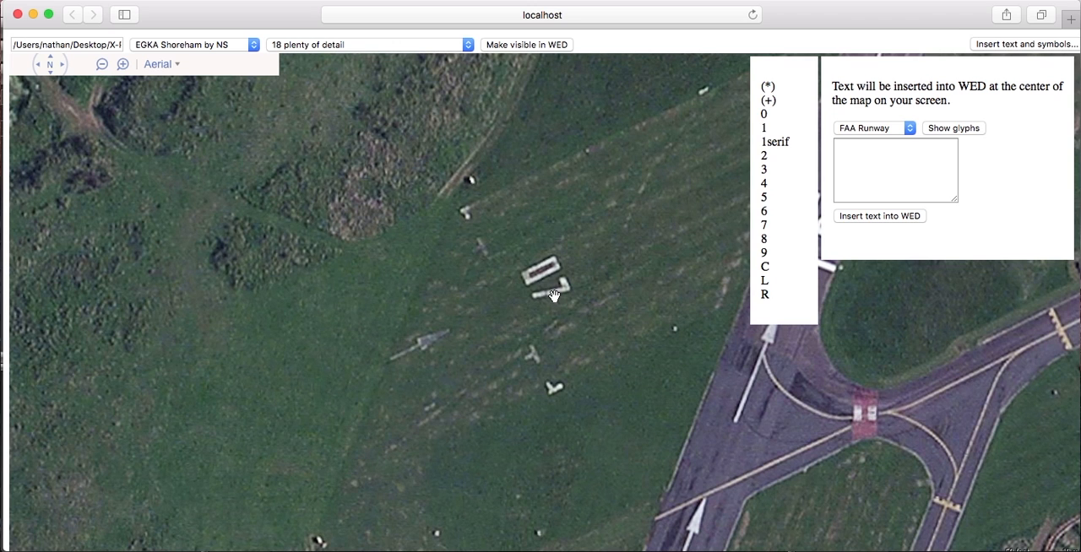
pyautogui.moveTo(554, 296); pyautogui.dragTo(659, 250)
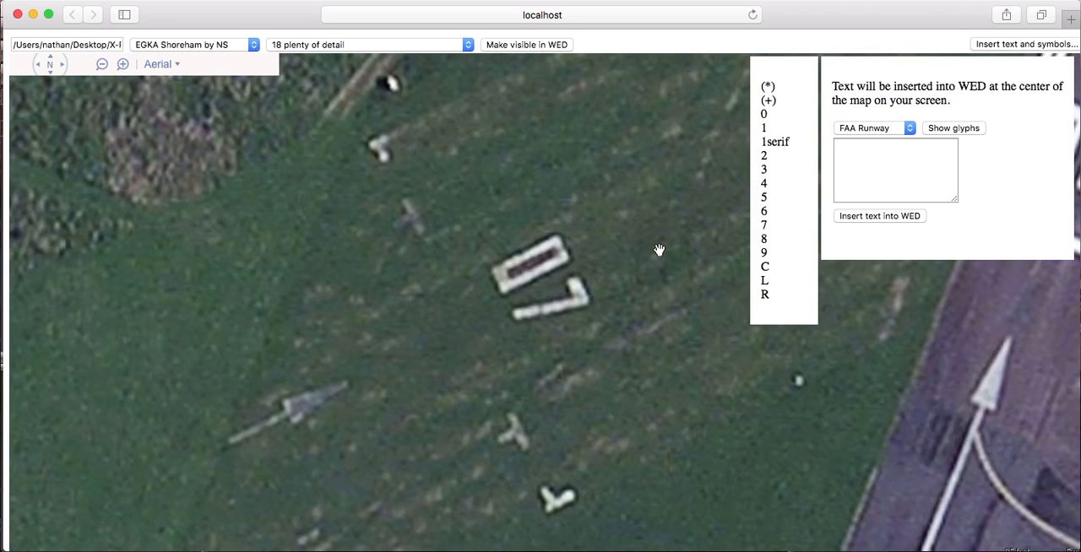
# Step: Insert the text 07 in the FAA Runway glyph style into the WED project and dismiss the confirmation
pyautogui.click(875, 128)
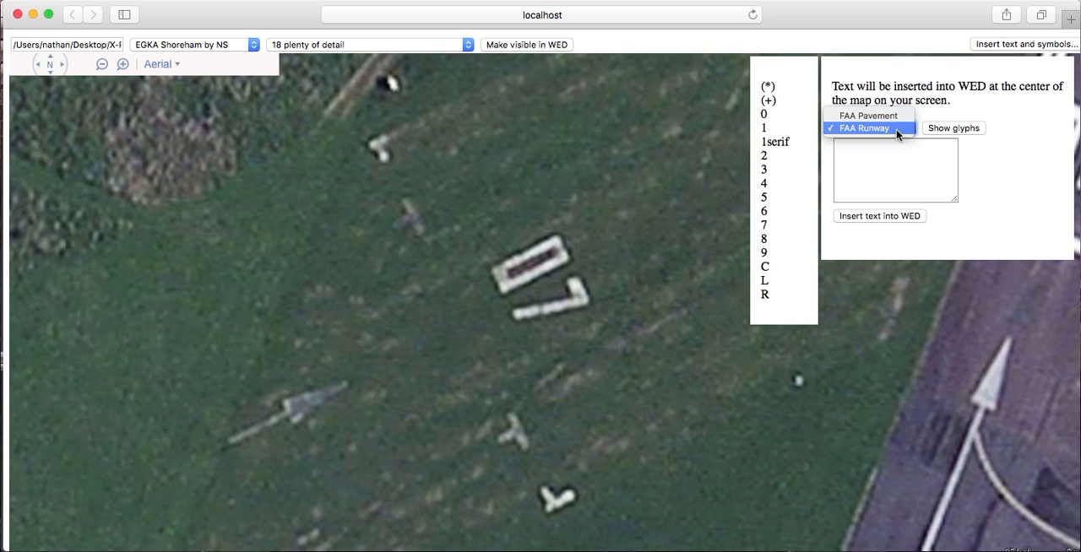
pyautogui.click(863, 128)
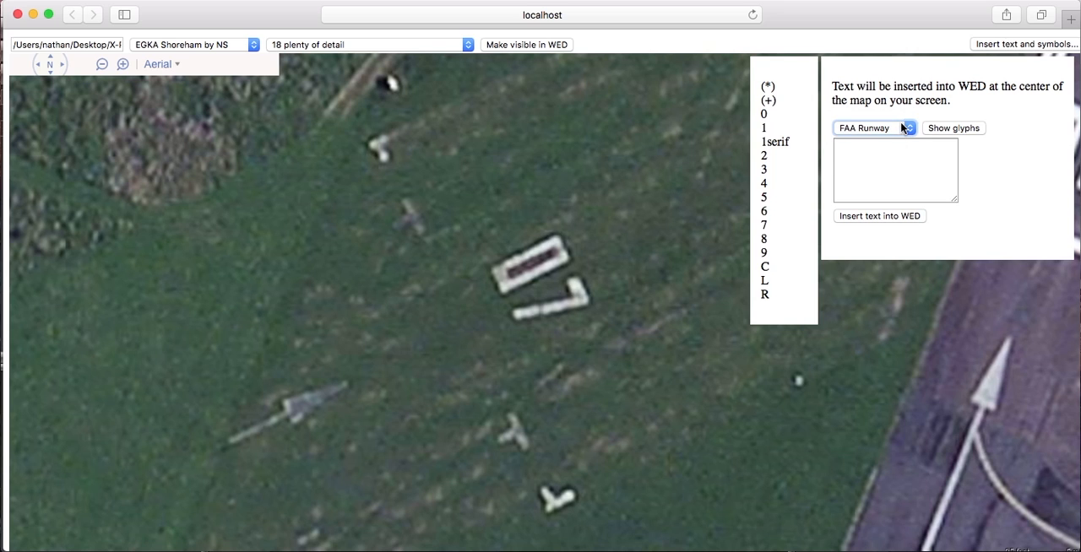
pyautogui.click(895, 169)
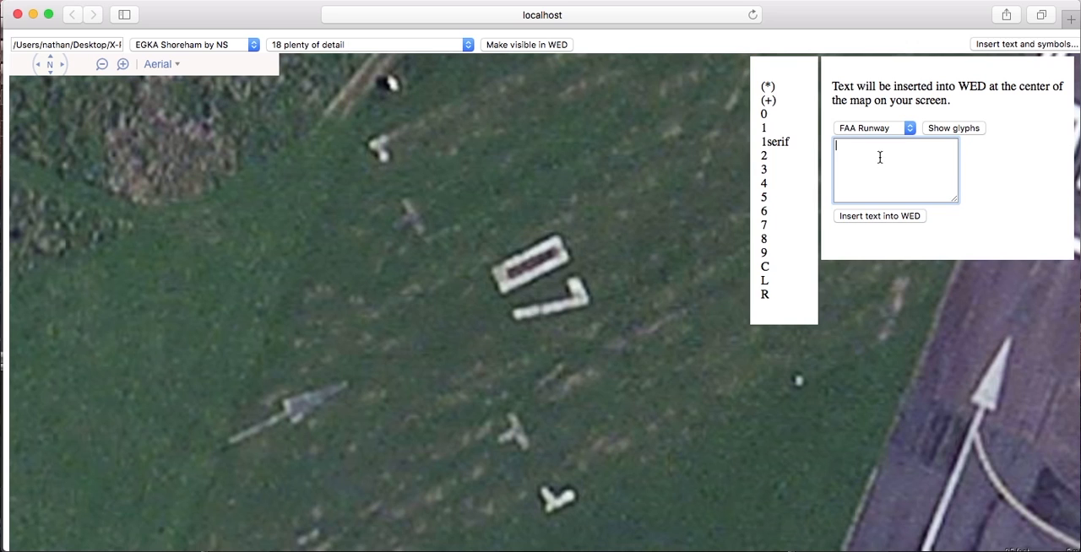
pyautogui.write('07')
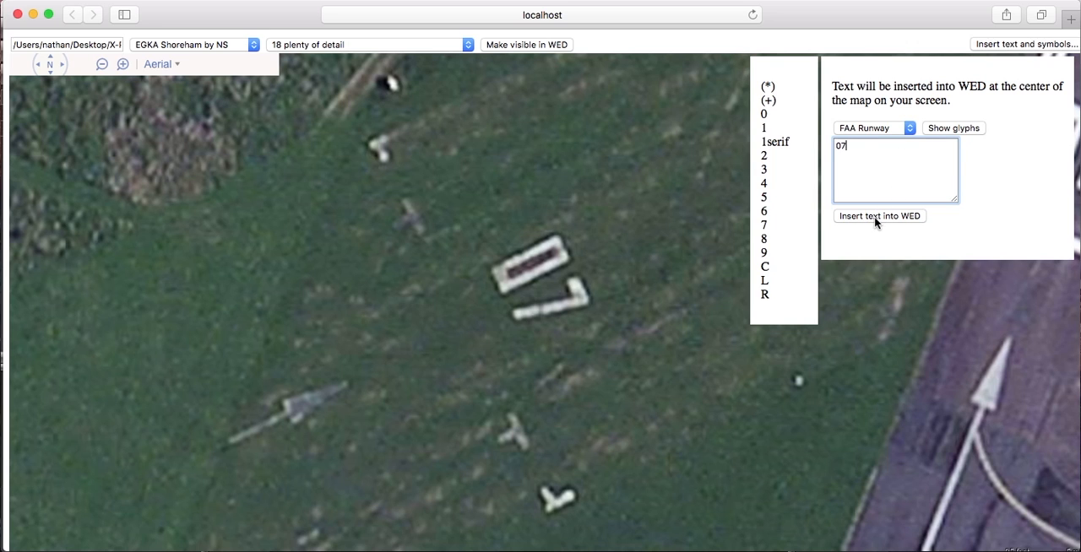
pyautogui.click(878, 216)
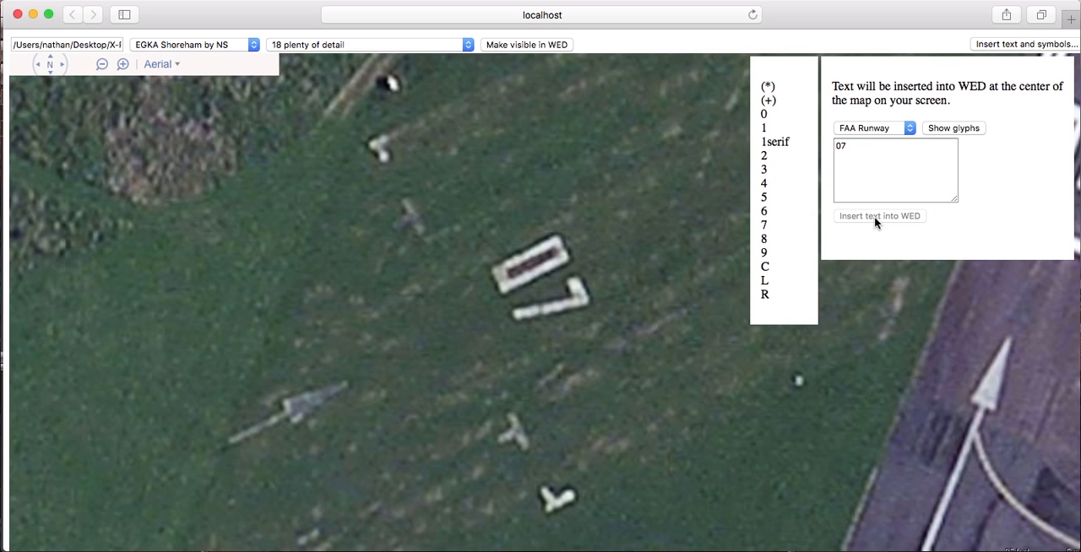
pyautogui.click(878, 216)
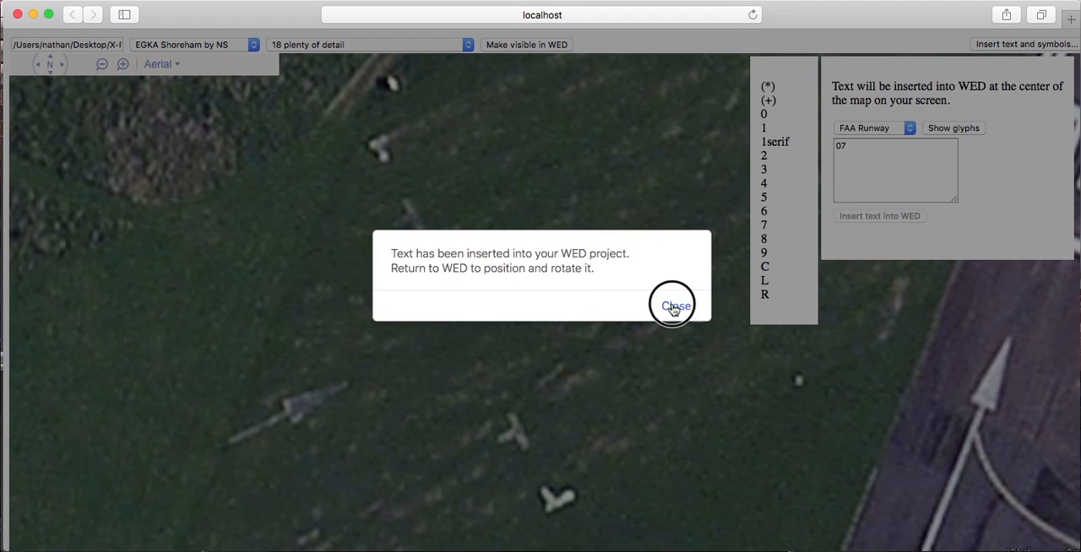
pyautogui.click(672, 304)
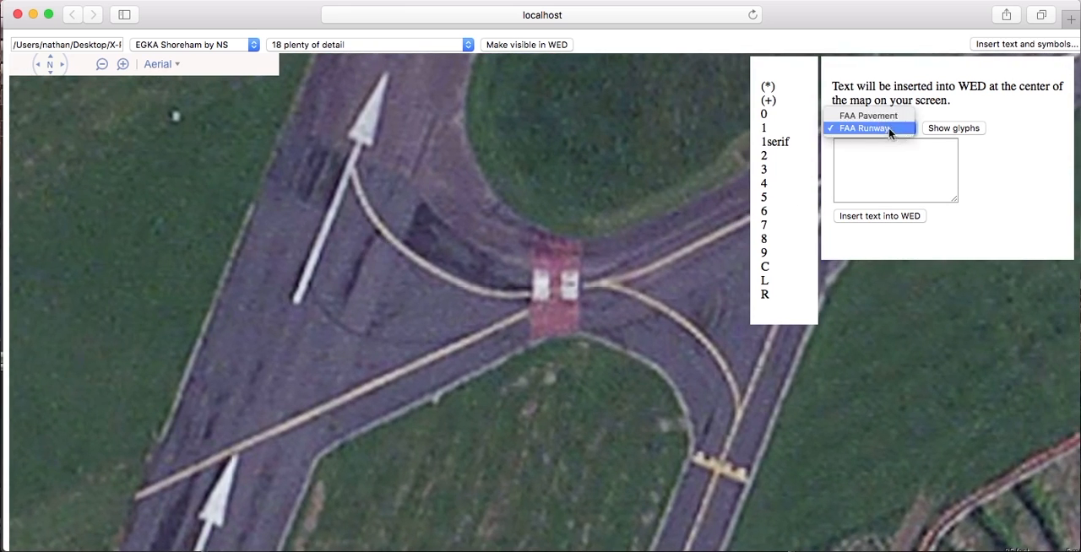
# Step: Insert RNWAY and AHEAD on two lines in the FAA Pavement style into the WED project
pyautogui.click(868, 115)
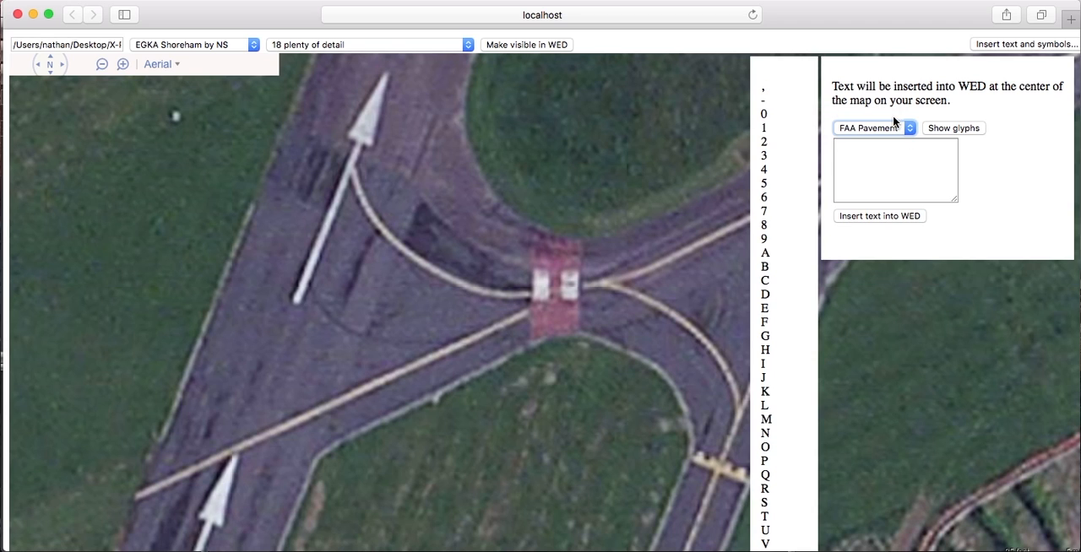
pyautogui.click(895, 169)
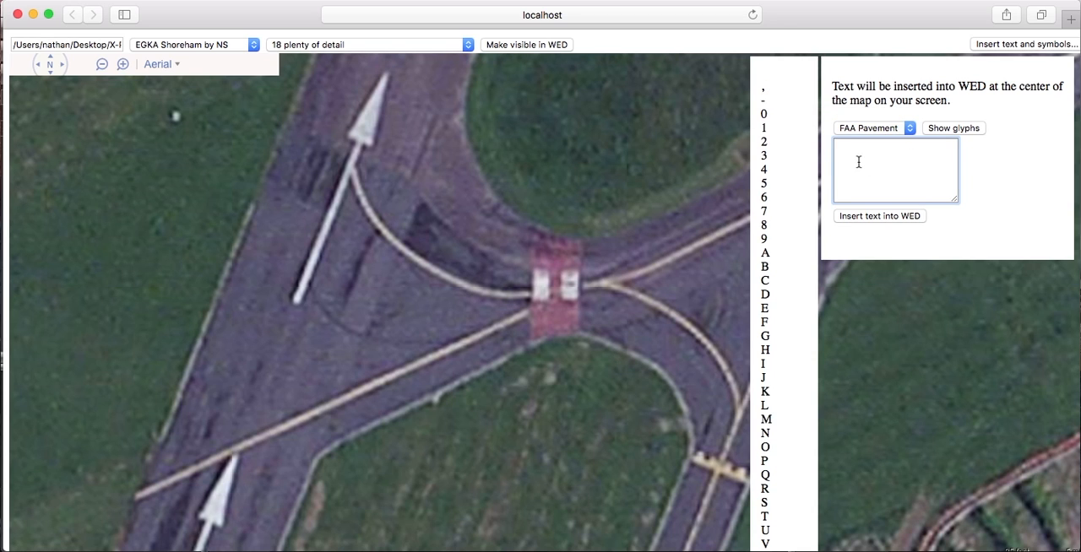
pyautogui.write('RNWAY')
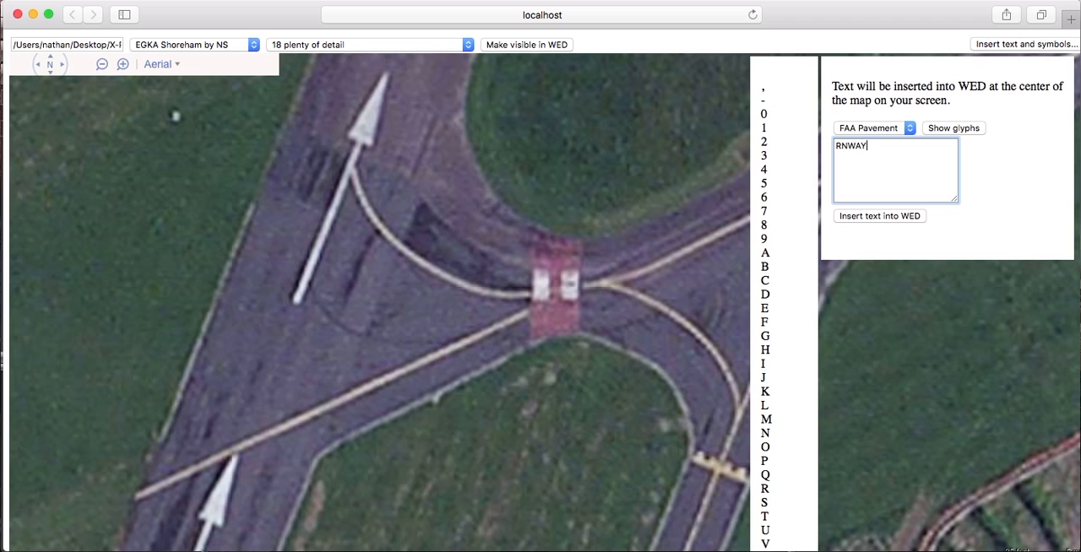
pyautogui.press('Return')
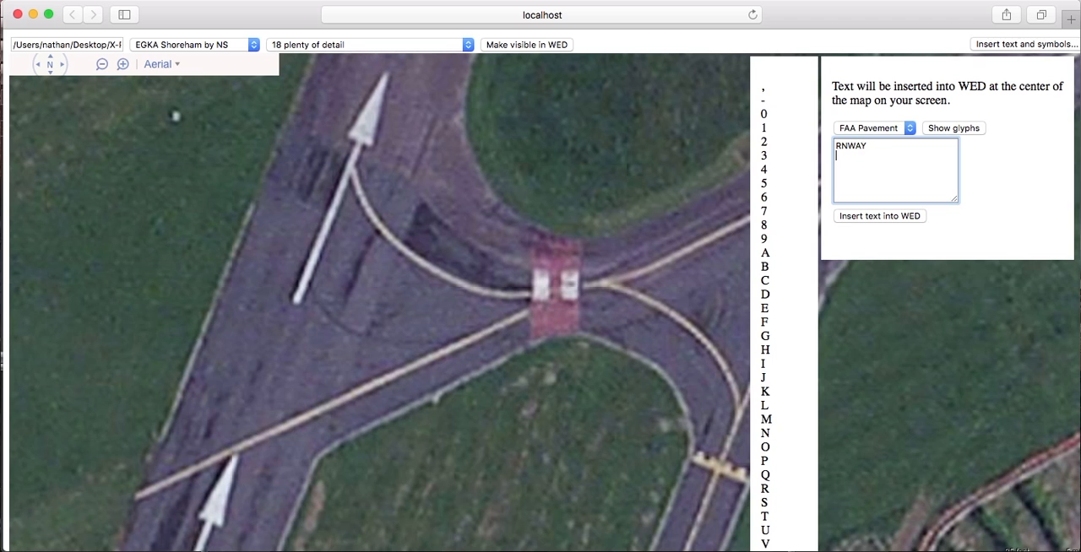
pyautogui.write('AHEAD')
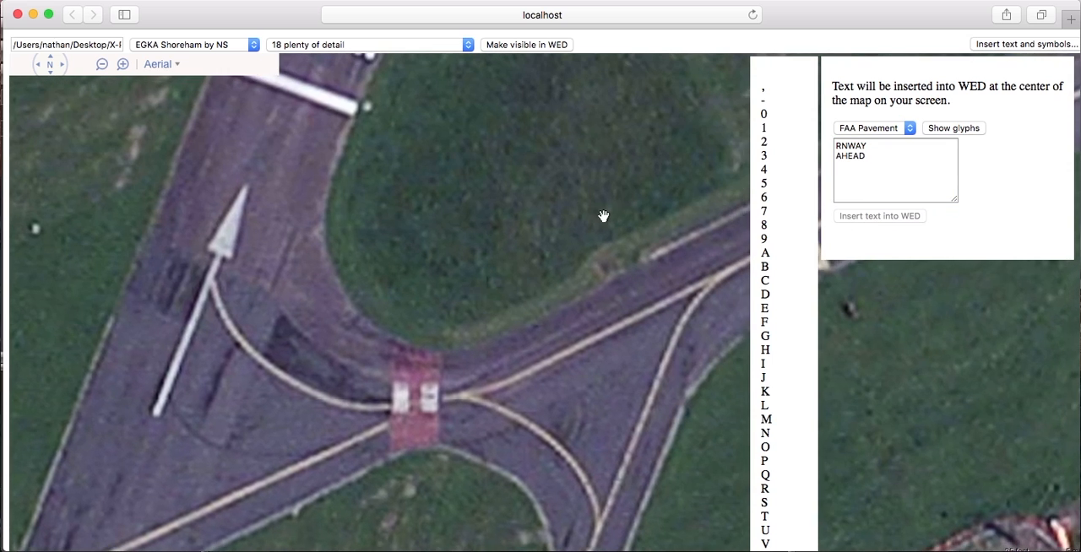
pyautogui.click(878, 216)
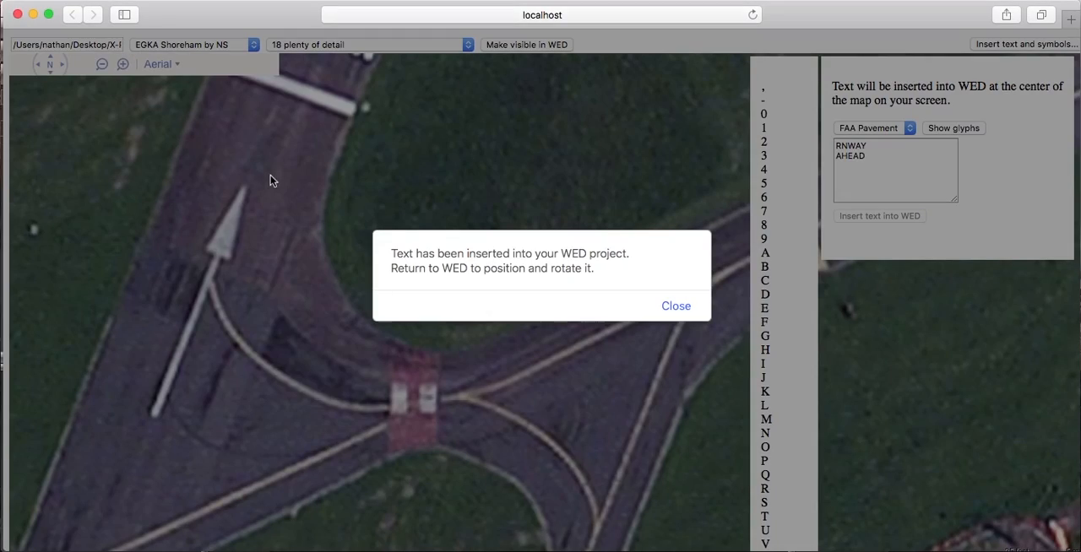
pyautogui.click(676, 306)
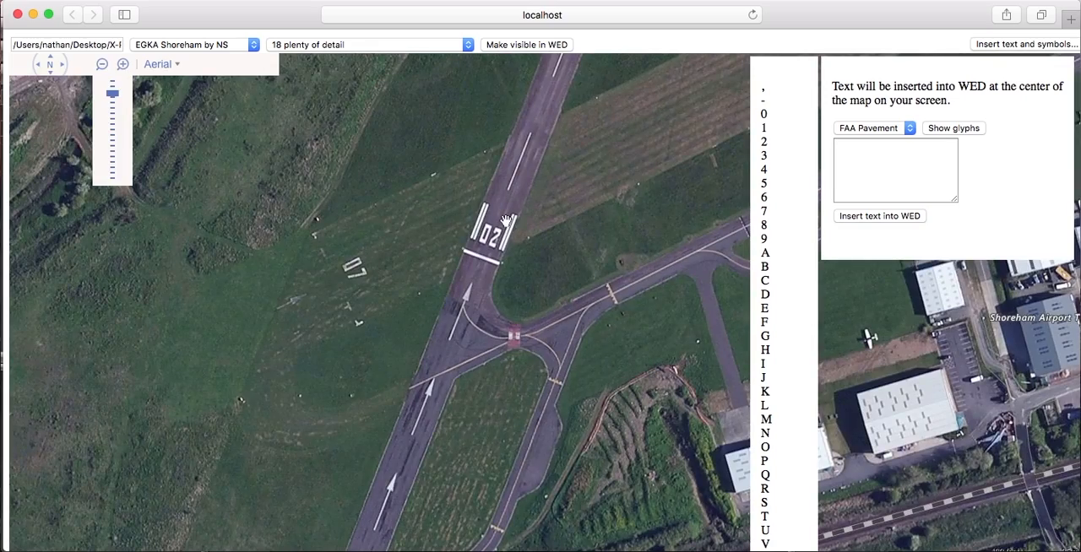
# Step: Pan to the other runway end and insert runway number 25 in the FAA Runway style into WED
pyautogui.moveTo(503, 223); pyautogui.dragTo(560, 201)
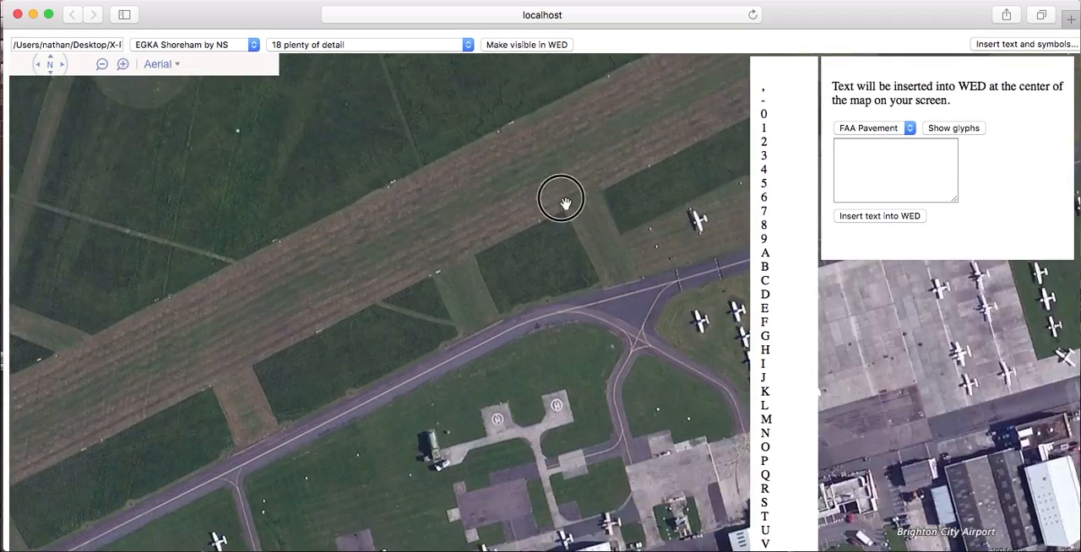
pyautogui.moveTo(561, 201); pyautogui.dragTo(462, 348)
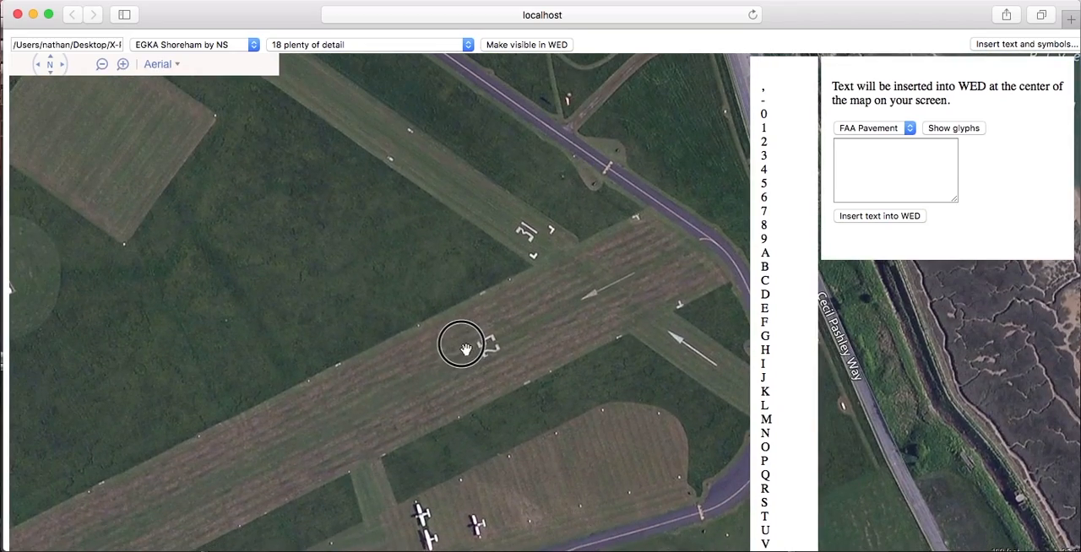
pyautogui.click(162, 64)
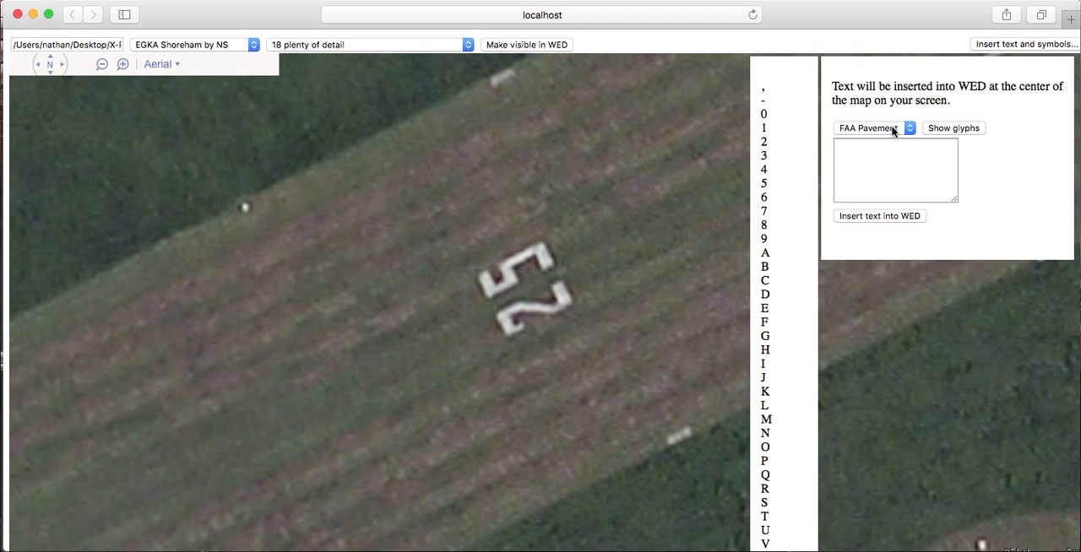
pyautogui.click(875, 129)
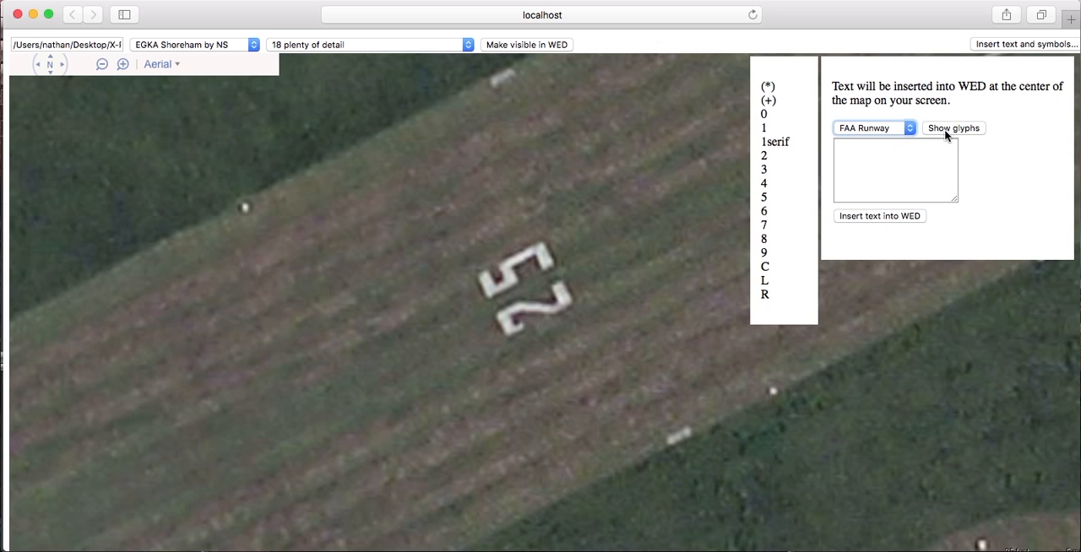
pyautogui.click(895, 169)
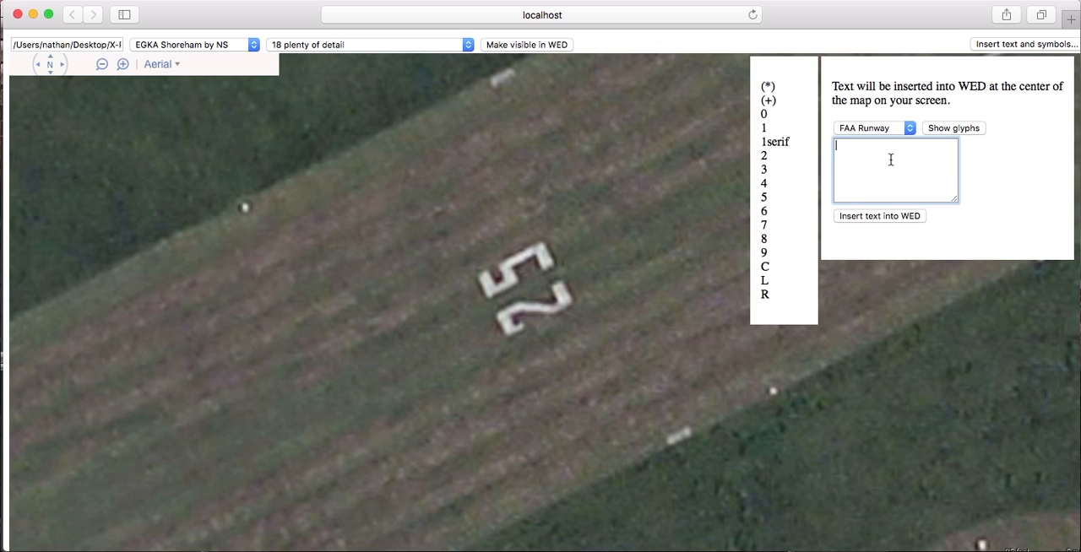
pyautogui.write('25')
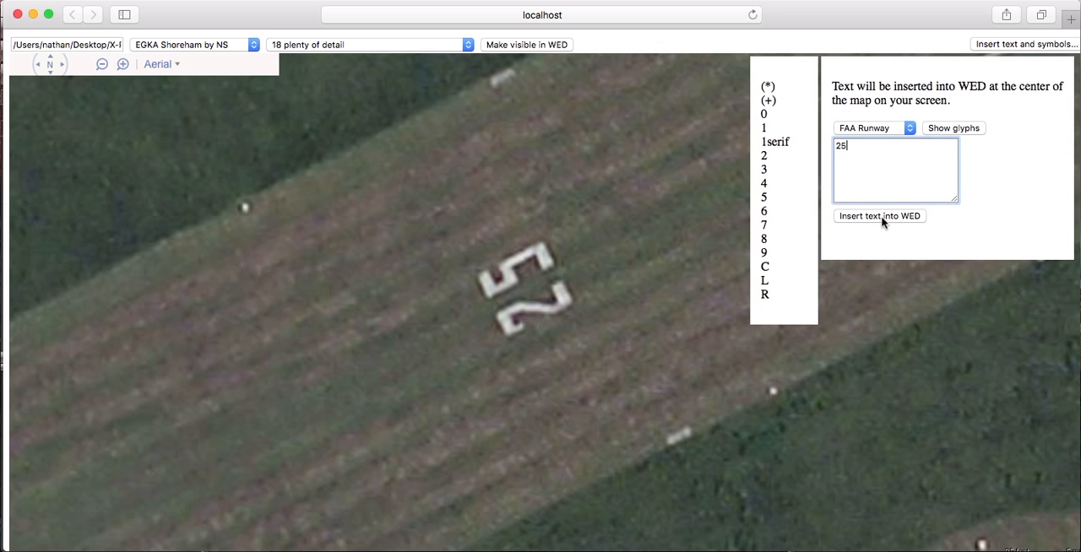
pyautogui.click(878, 216)
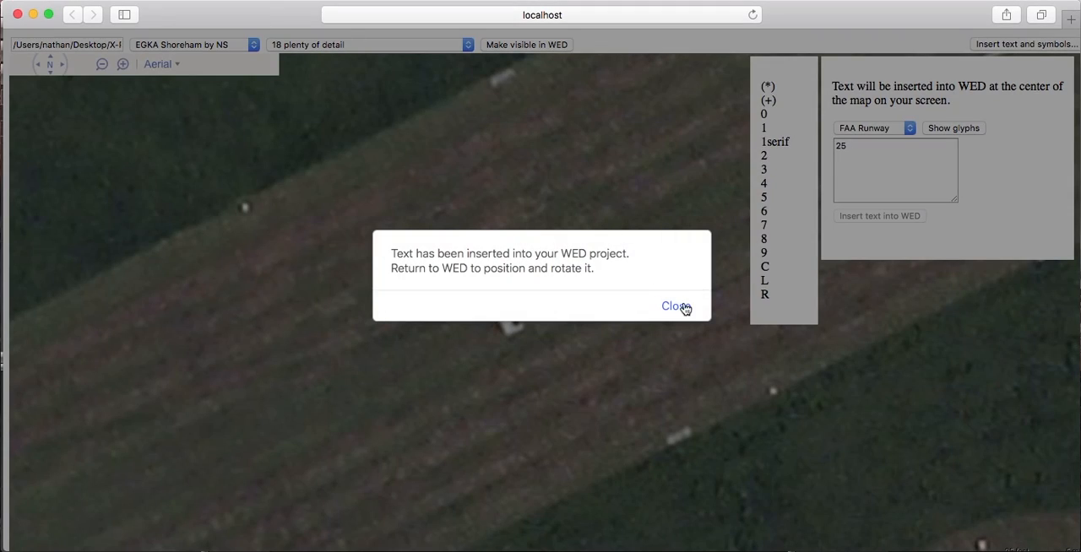
pyautogui.click(672, 306)
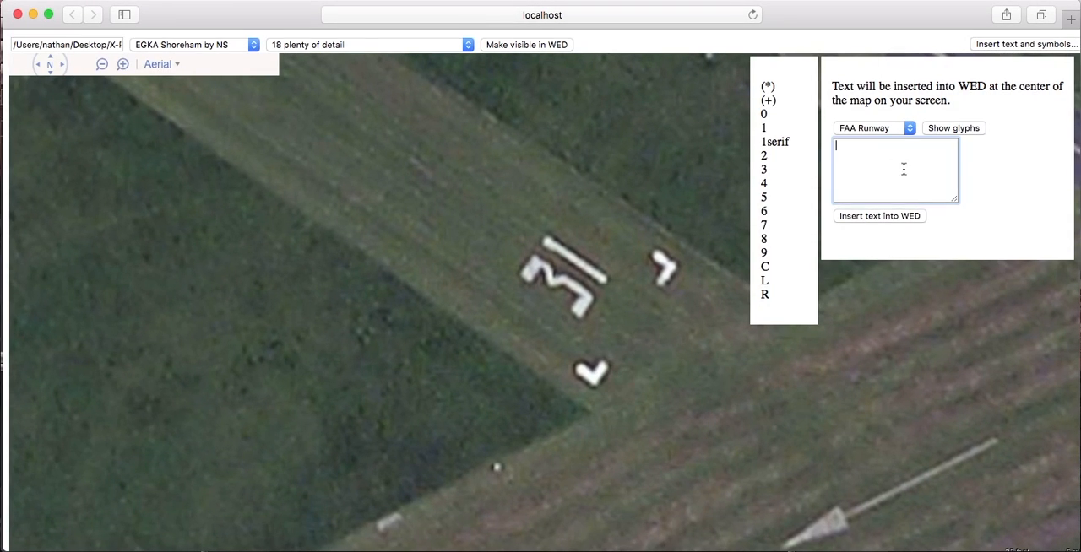
# Step: Insert runway number 31 into the WED project and dismiss the confirmation
pyautogui.write('31')
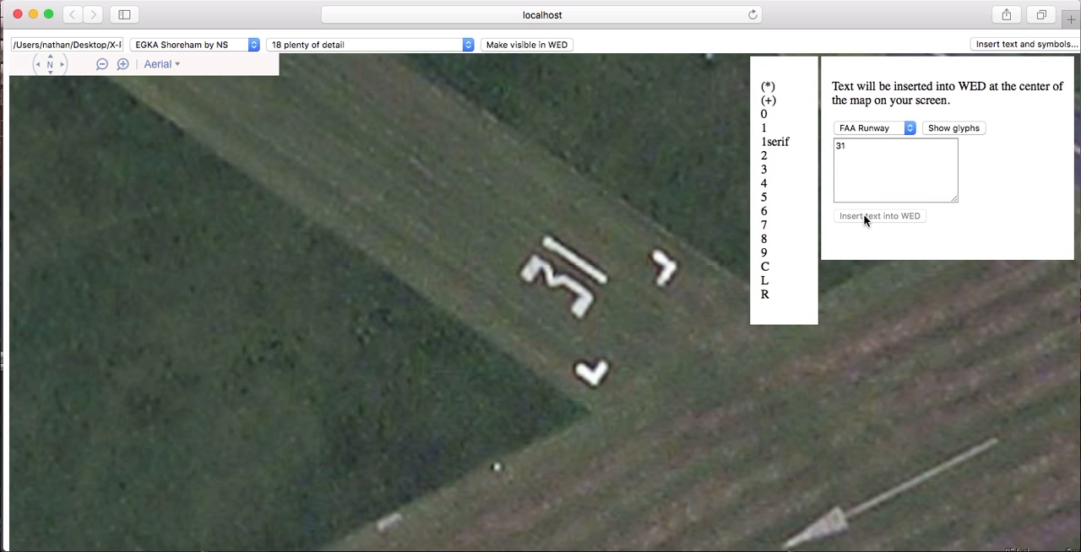
pyautogui.click(878, 216)
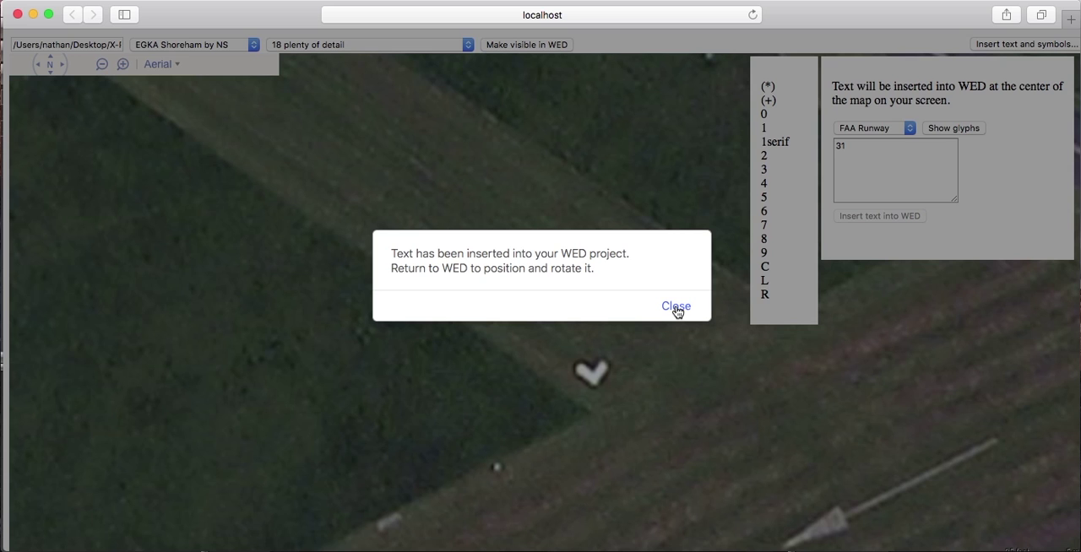
pyautogui.click(675, 305)
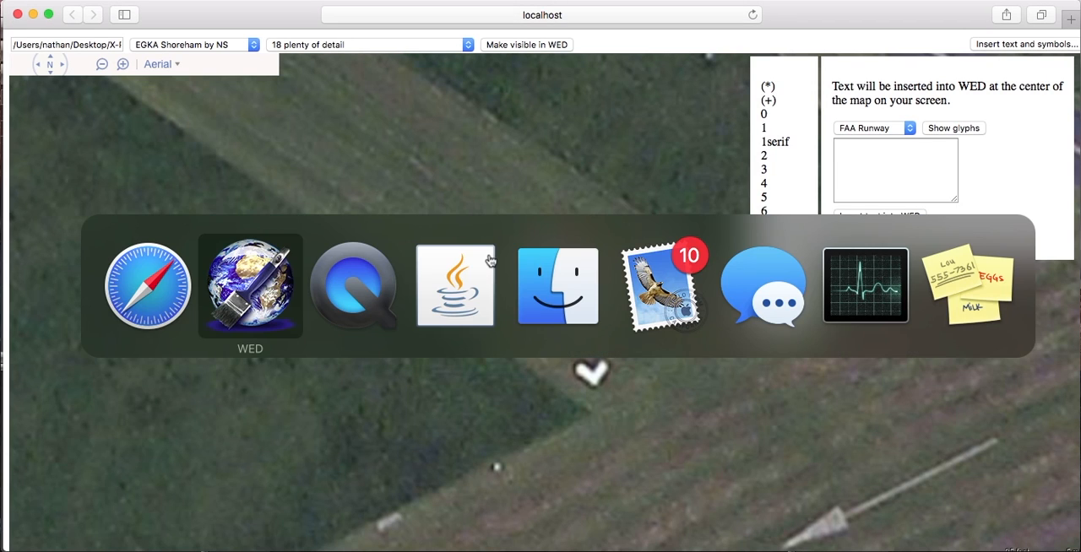
# Step: Return to WED, scroll the hierarchy to the overlay folder and select the 07 glyph group
pyautogui.click(250, 285)
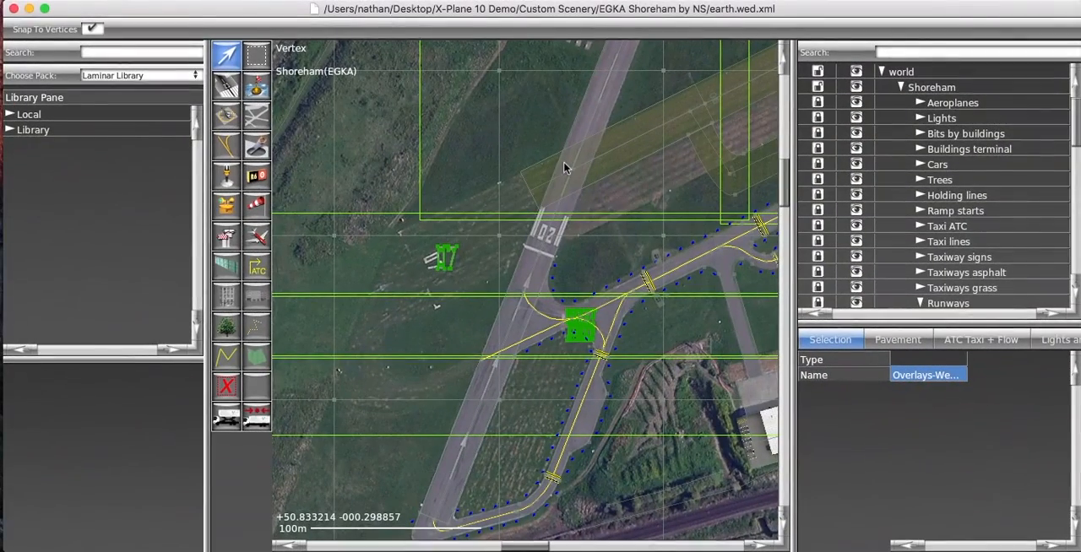
pyautogui.moveTo(1054, 135)
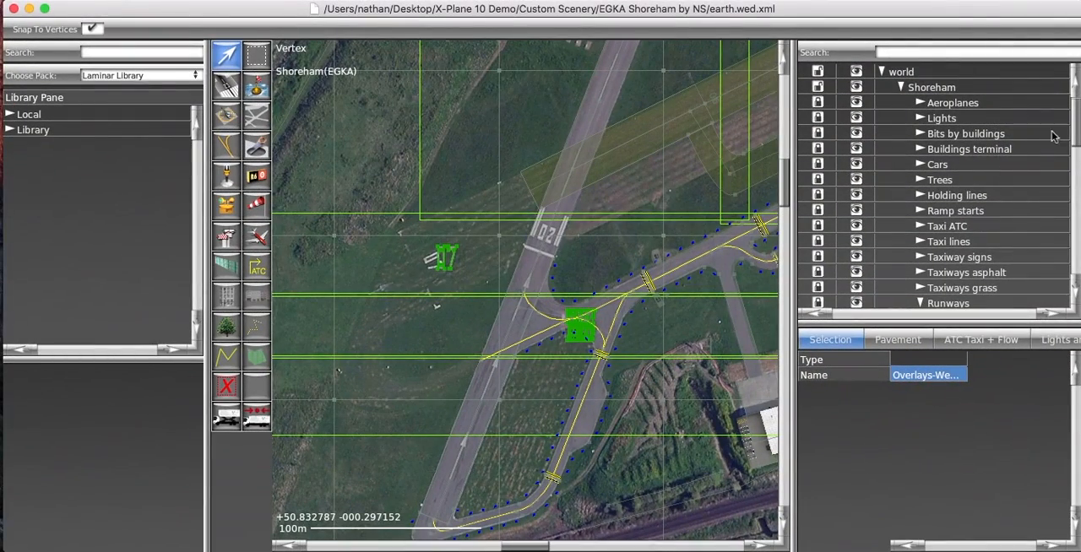
pyautogui.scroll(-3)
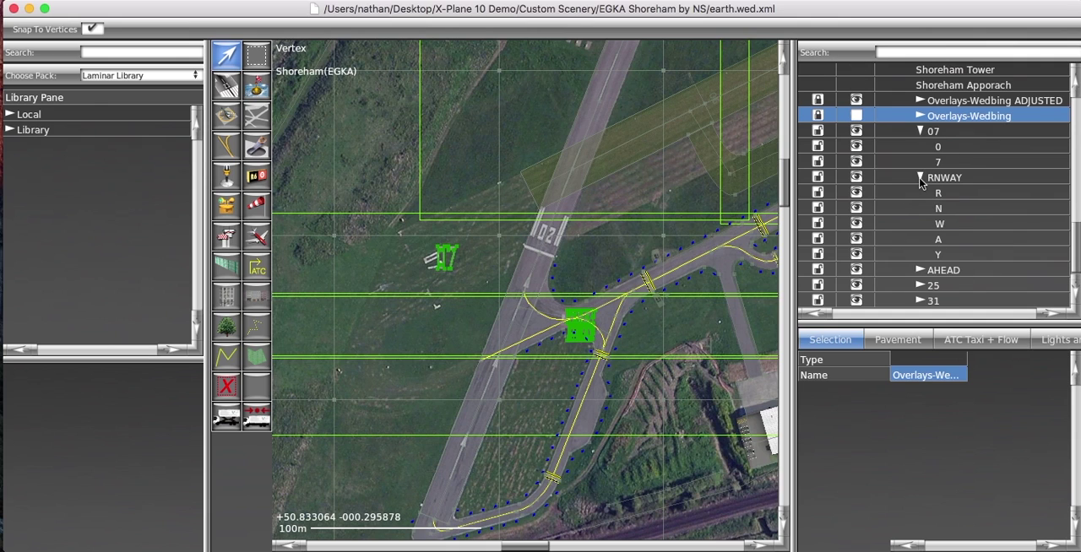
pyautogui.scroll(3)
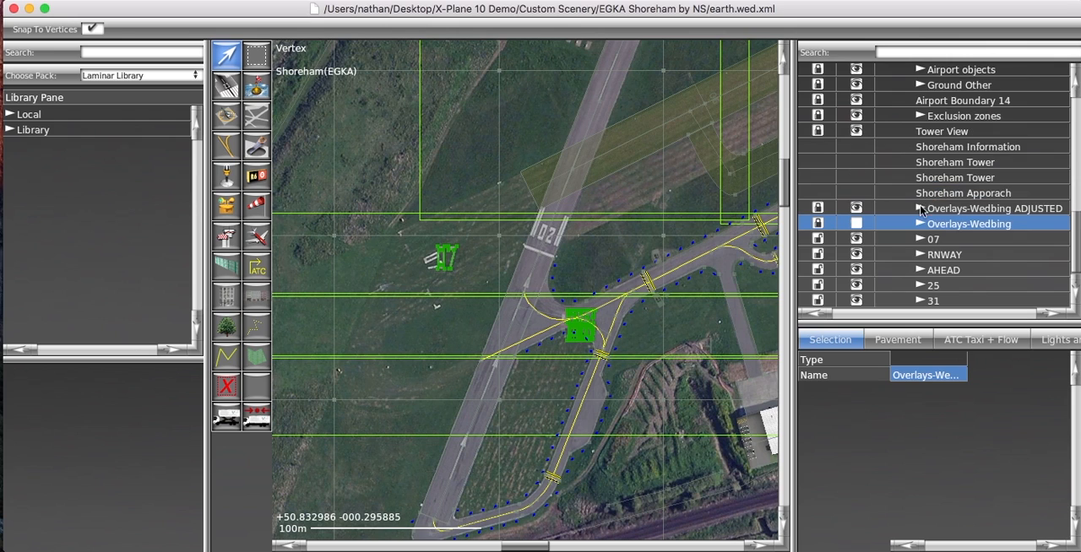
pyautogui.click(932, 240)
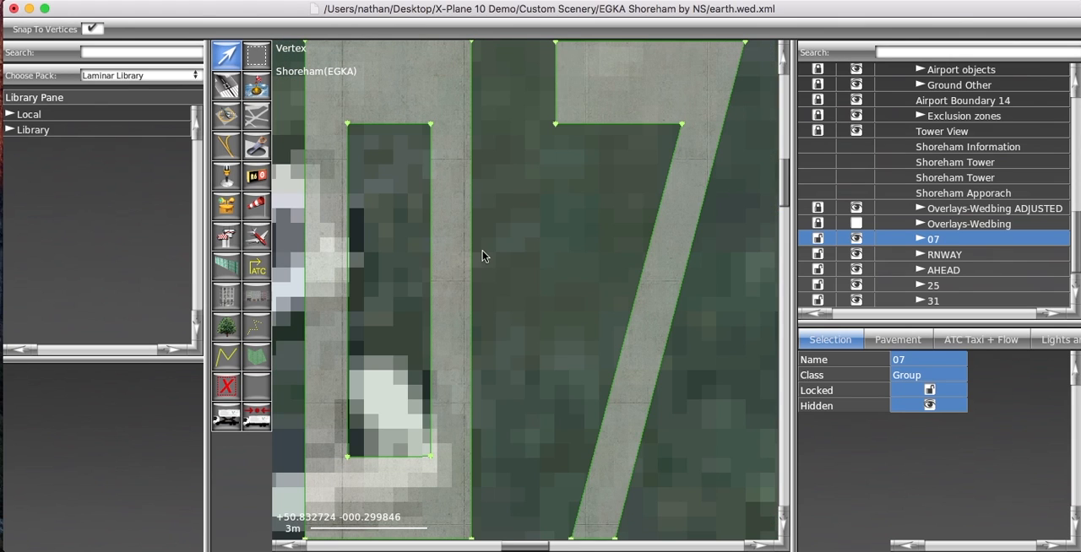
# Step: With the Marquee tool, rotate, shrink and move the 07 group onto the painted 07 marking
pyautogui.scroll(-3)
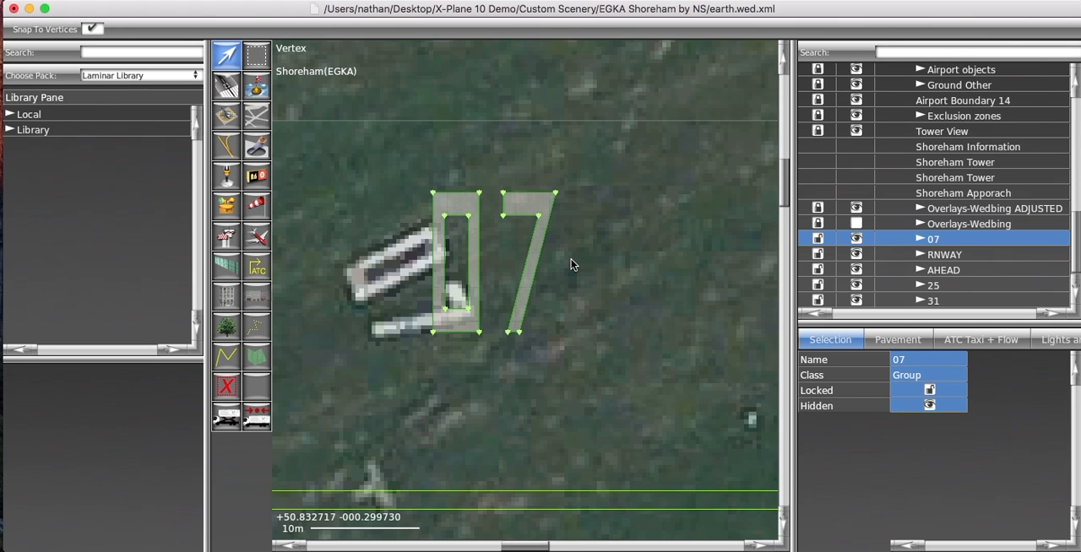
pyautogui.click(257, 54)
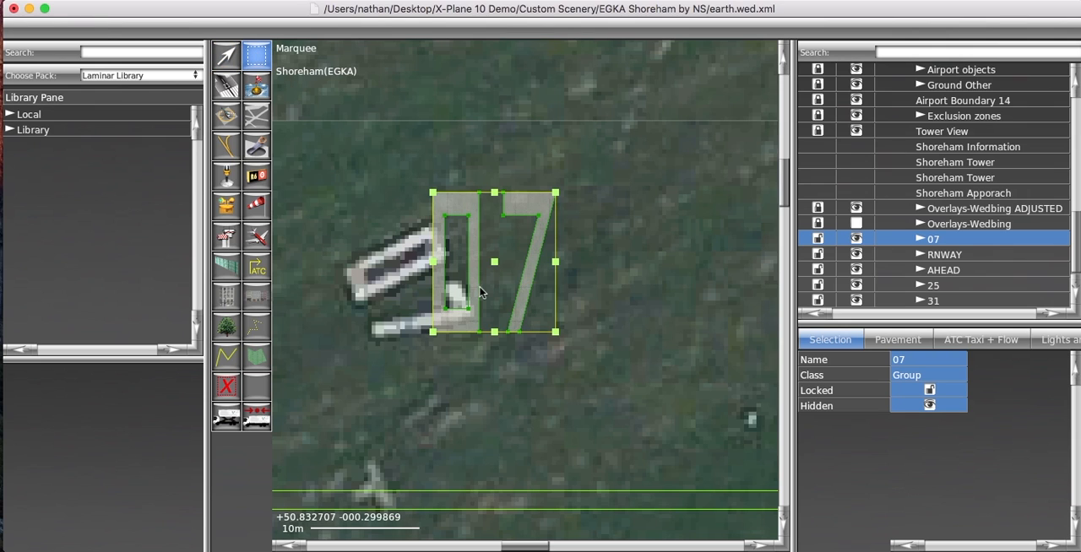
pyautogui.moveTo(493, 262); pyautogui.dragTo(413, 287)
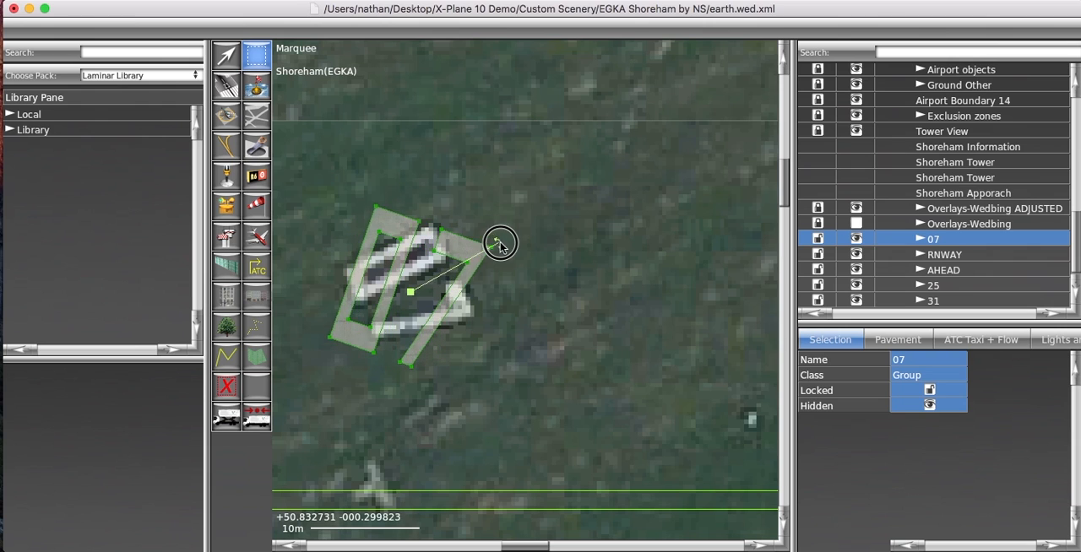
pyautogui.moveTo(498, 244); pyautogui.dragTo(515, 325)
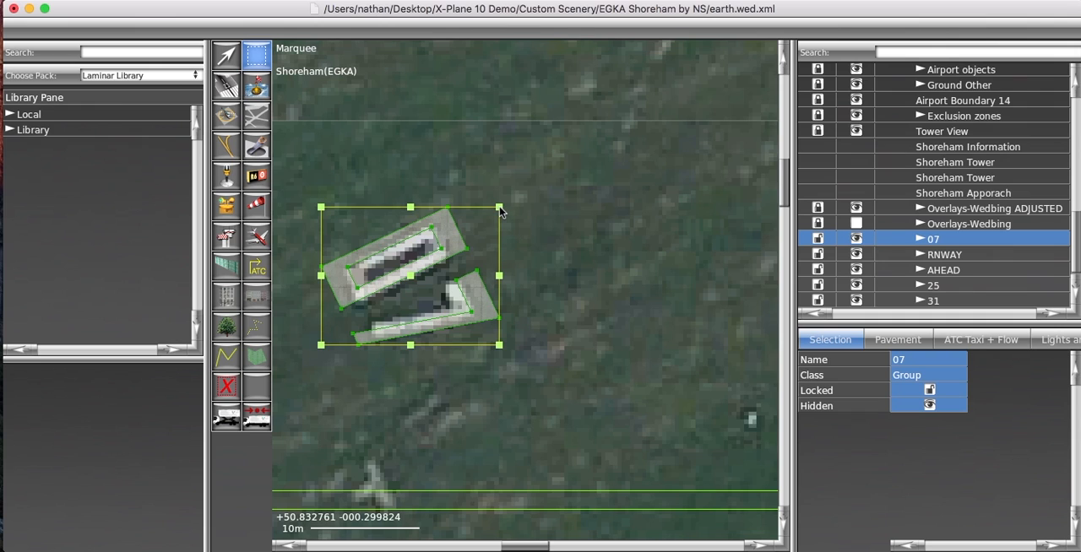
pyautogui.moveTo(500, 208); pyautogui.dragTo(464, 230)
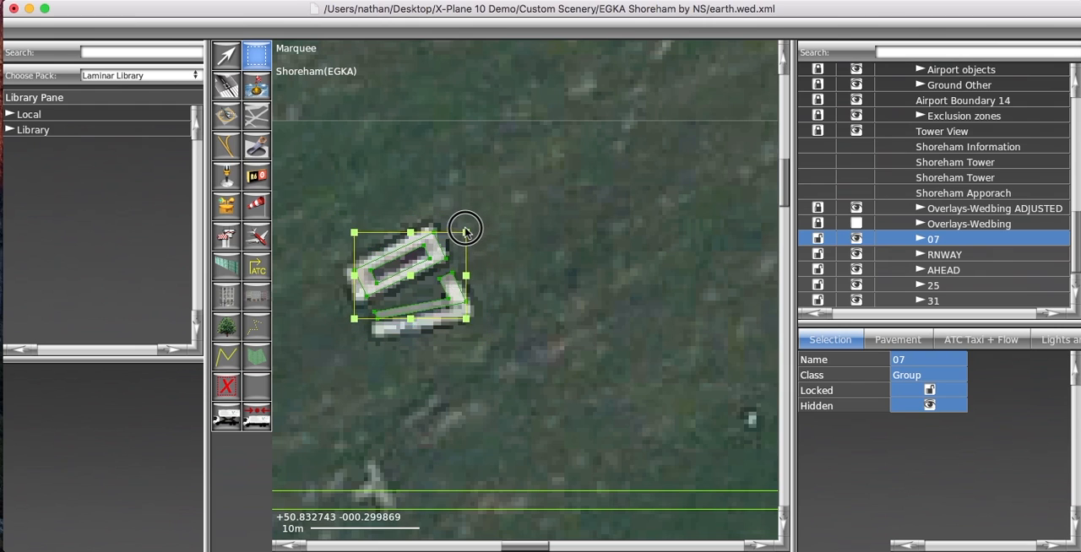
pyautogui.moveTo(464, 233); pyautogui.dragTo(480, 230)
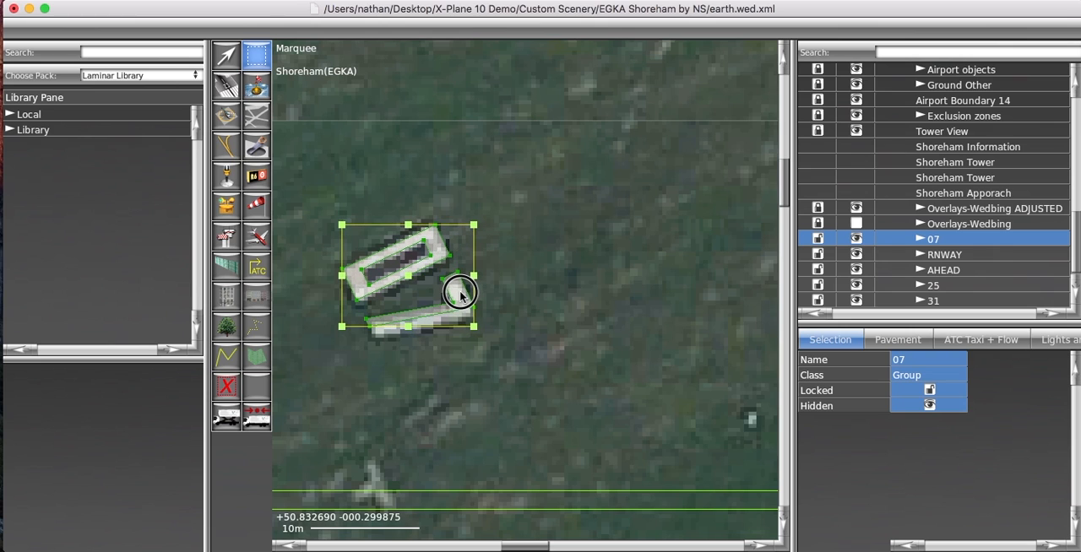
# Step: Adjust the 7 glyph alone over its painted digit and clear the selection
pyautogui.click(493, 301)
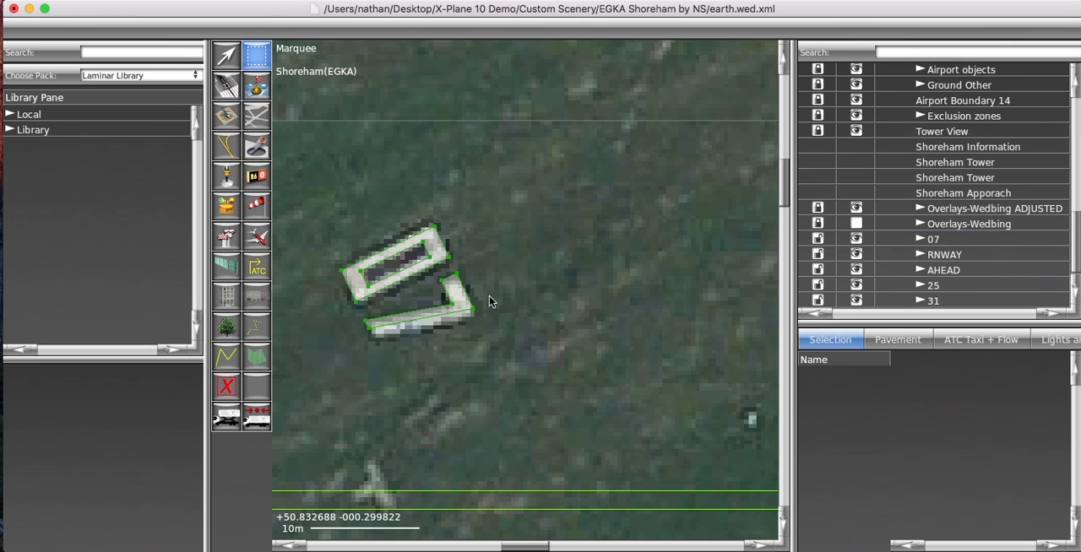
pyautogui.click(462, 304)
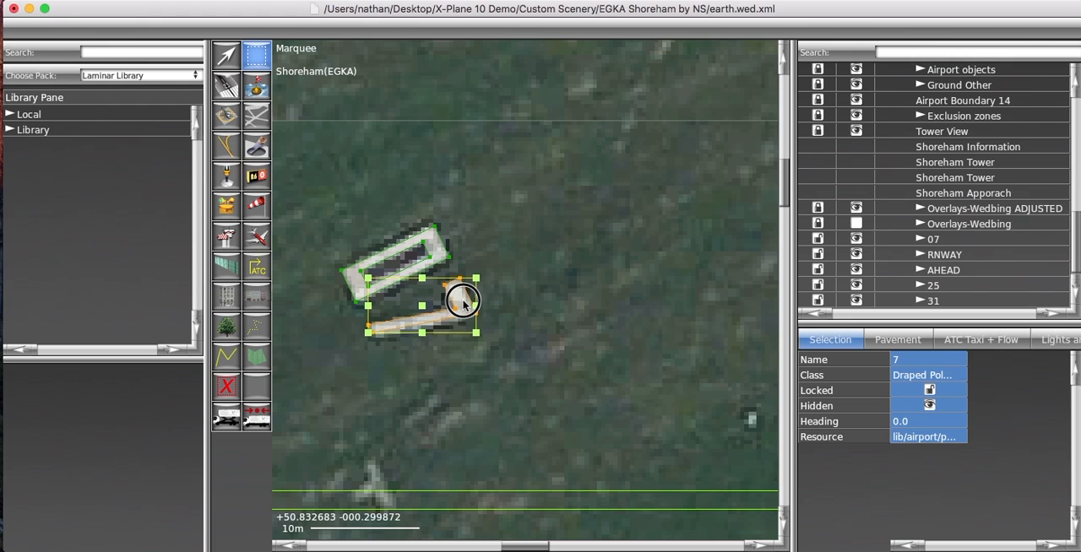
pyautogui.click(507, 300)
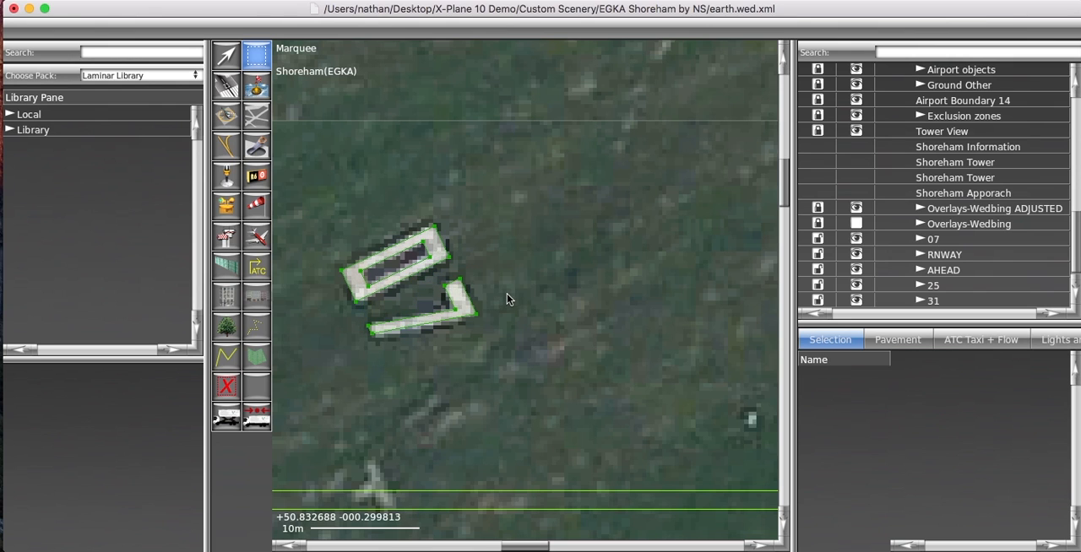
pyautogui.scroll(-3)
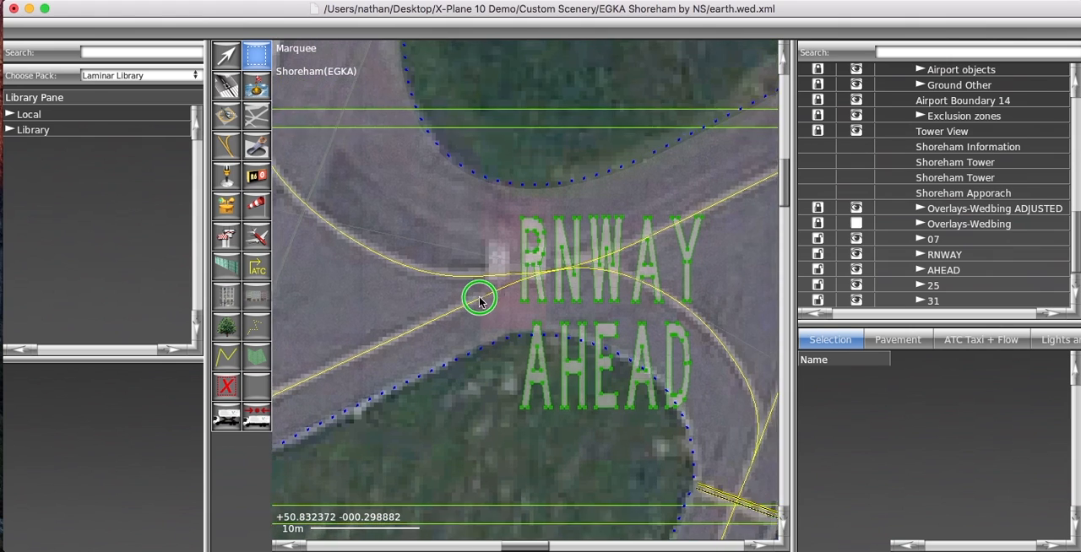
# Step: Select RNWAY and AHEAD together, rotate them upright, shrink them and move them over the painted lettering
pyautogui.click(942, 253)
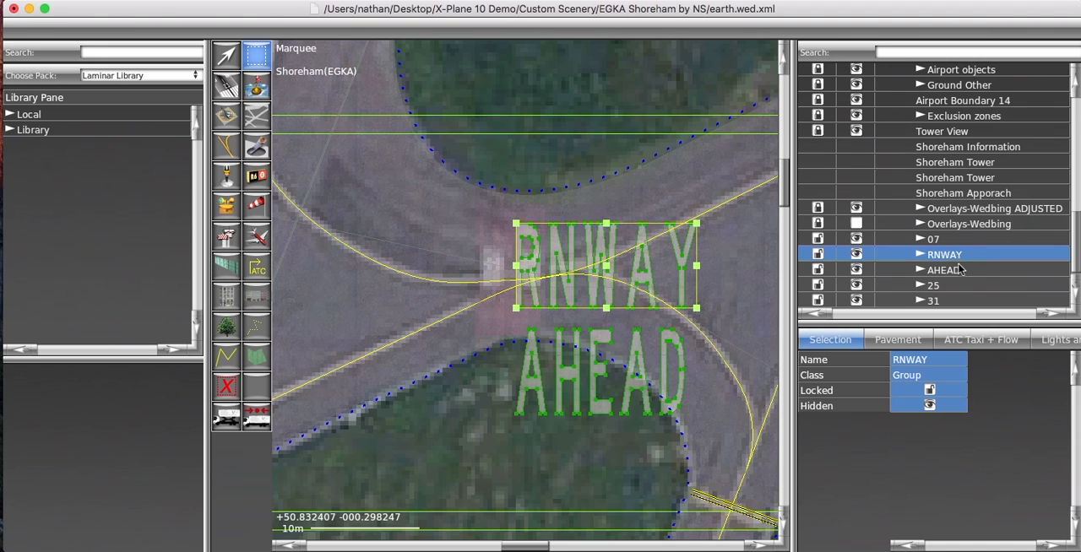
pyautogui.click(942, 270)
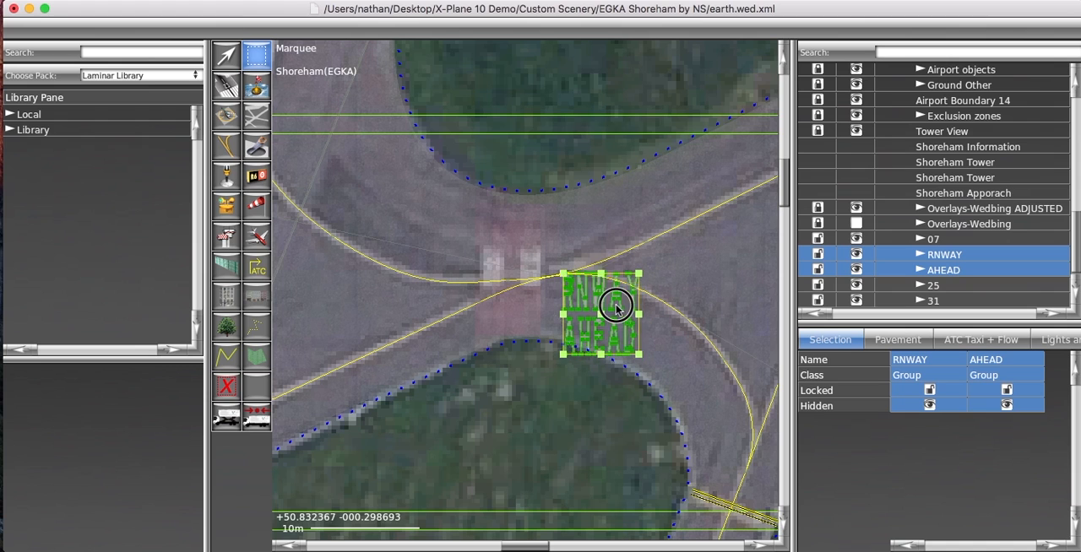
pyautogui.moveTo(602, 313); pyautogui.dragTo(516, 271)
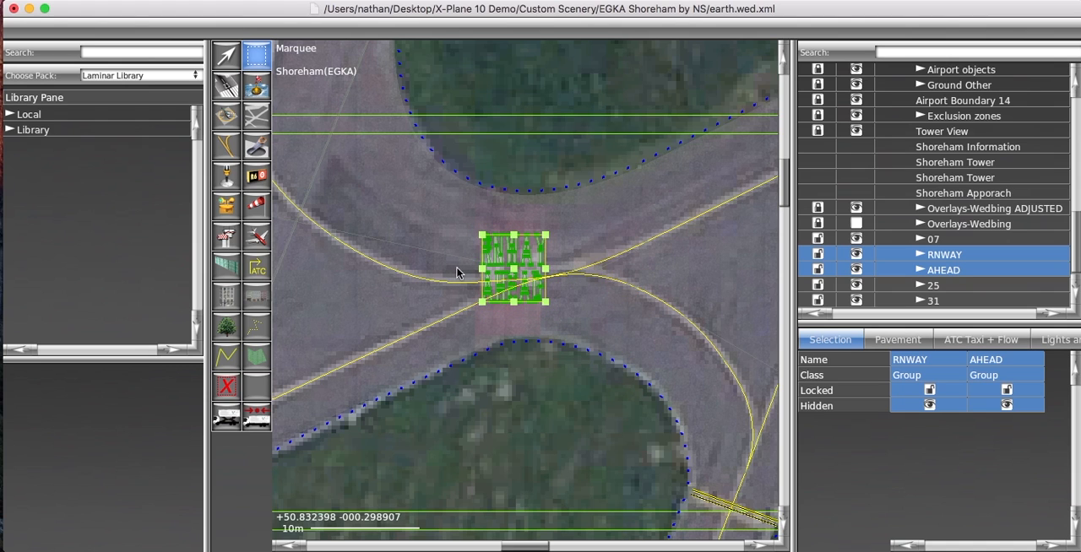
pyautogui.scroll(3)
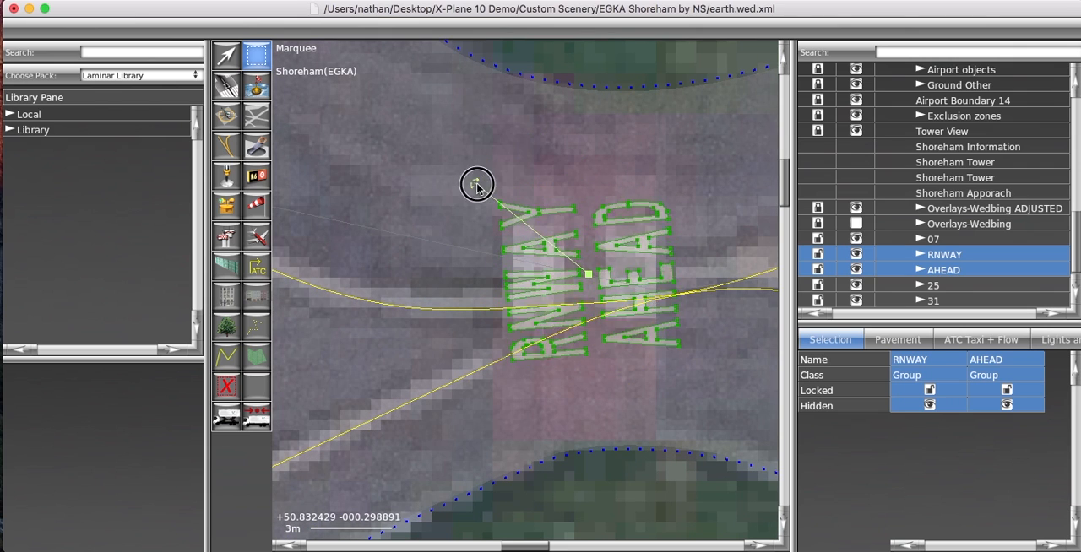
pyautogui.moveTo(476, 184); pyautogui.dragTo(684, 341)
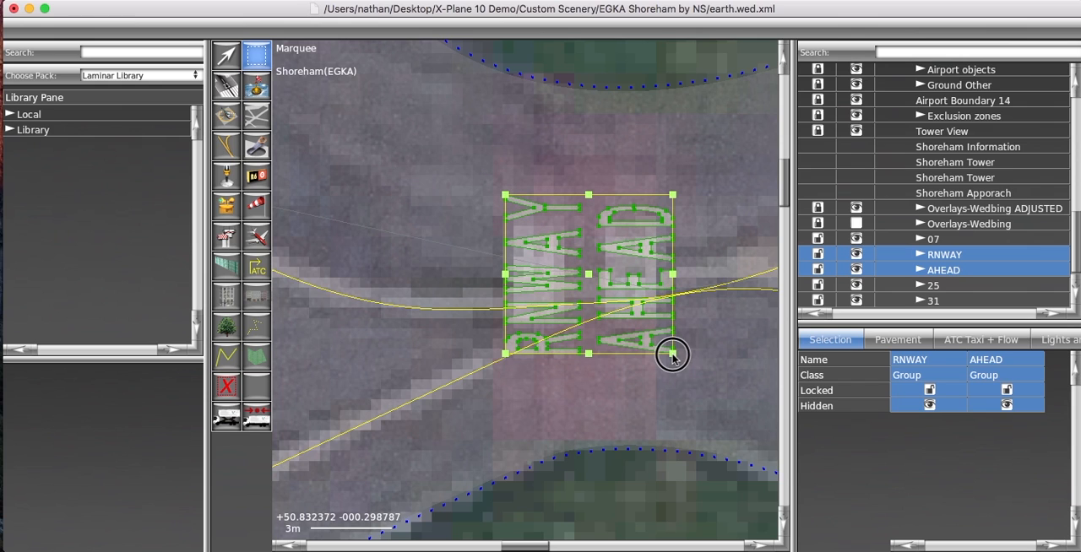
pyautogui.moveTo(672, 354); pyautogui.dragTo(655, 324)
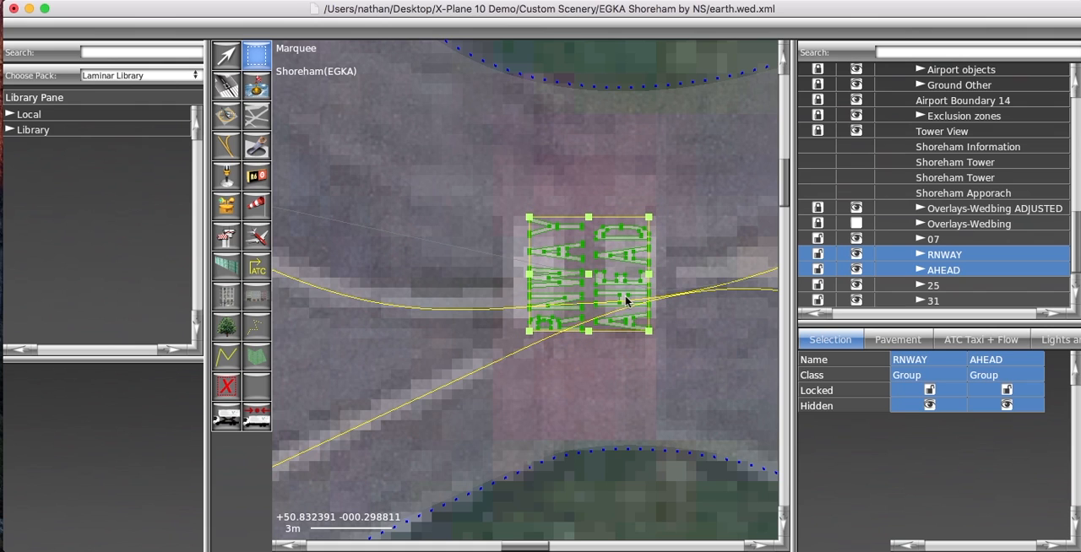
pyautogui.moveTo(625, 301); pyautogui.dragTo(612, 294)
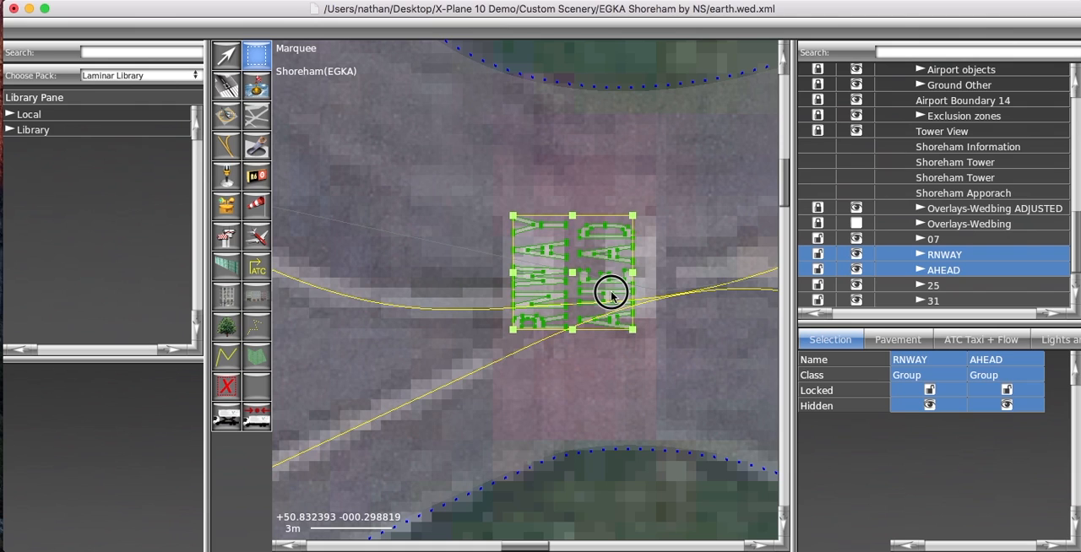
# Step: Select the AHEAD group alone and drag it onto its painted word
pyautogui.click(921, 270)
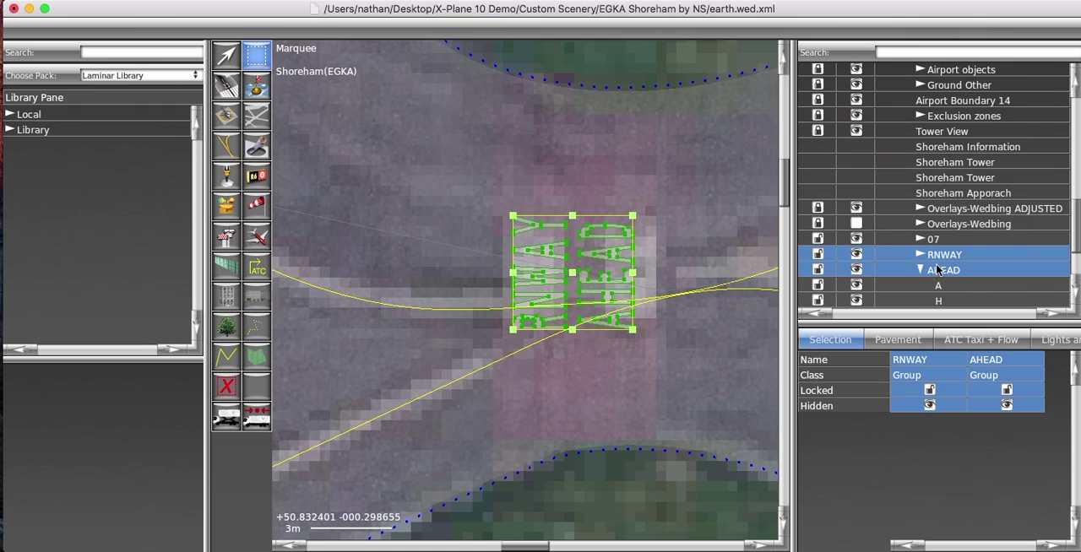
pyautogui.click(921, 270)
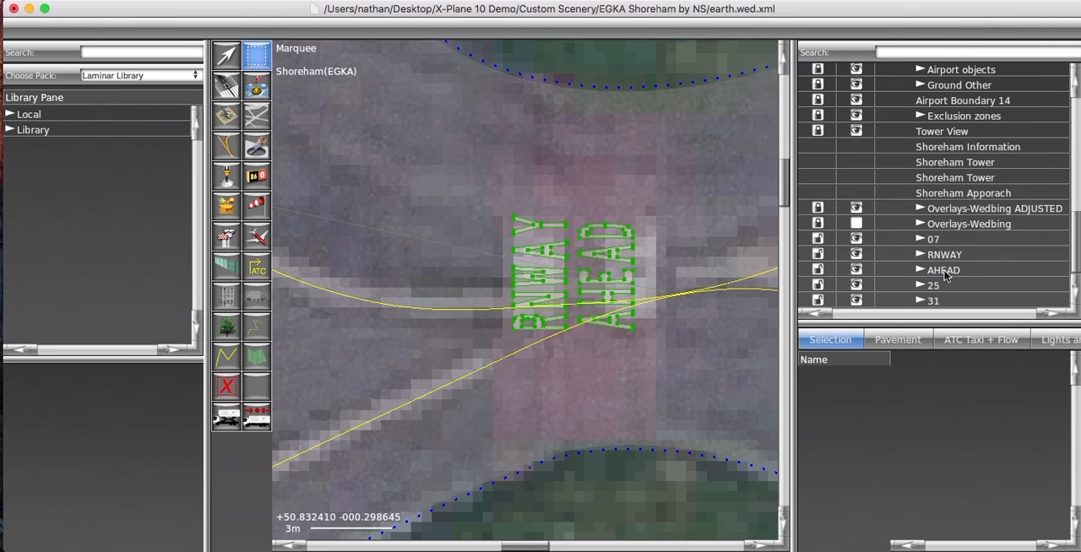
pyautogui.click(942, 270)
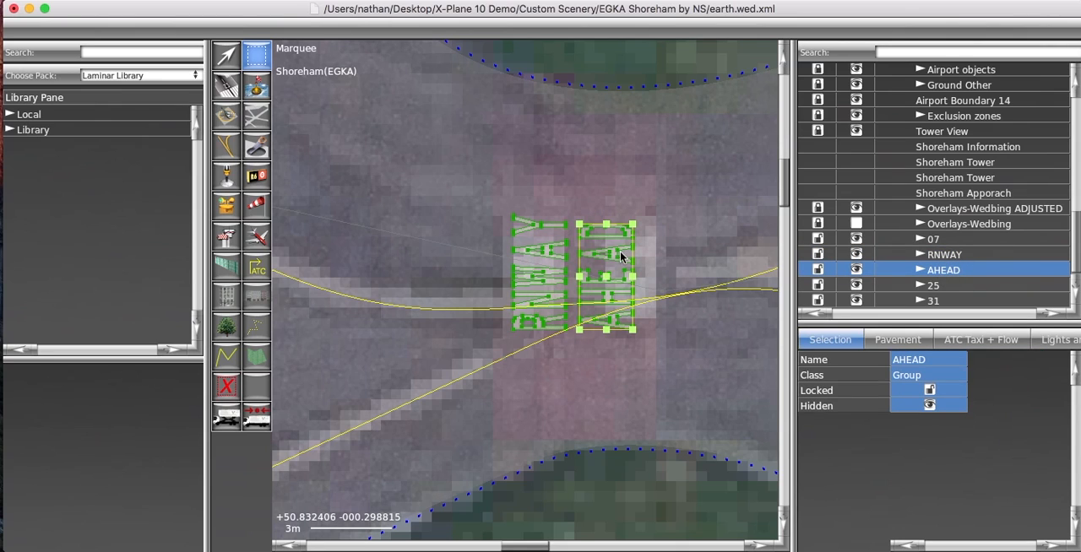
pyautogui.moveTo(608, 256); pyautogui.dragTo(645, 255)
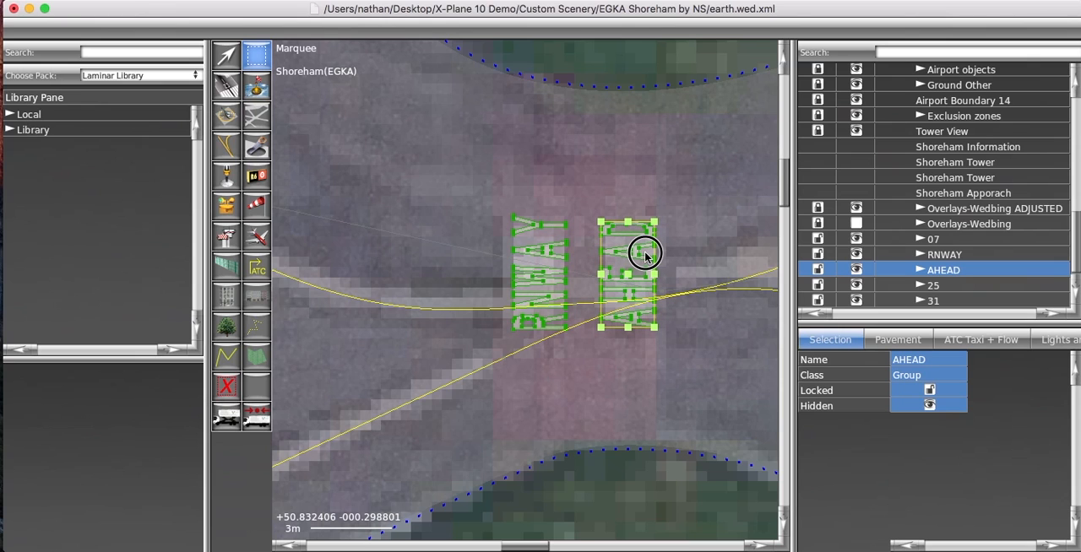
pyautogui.scroll(-3)
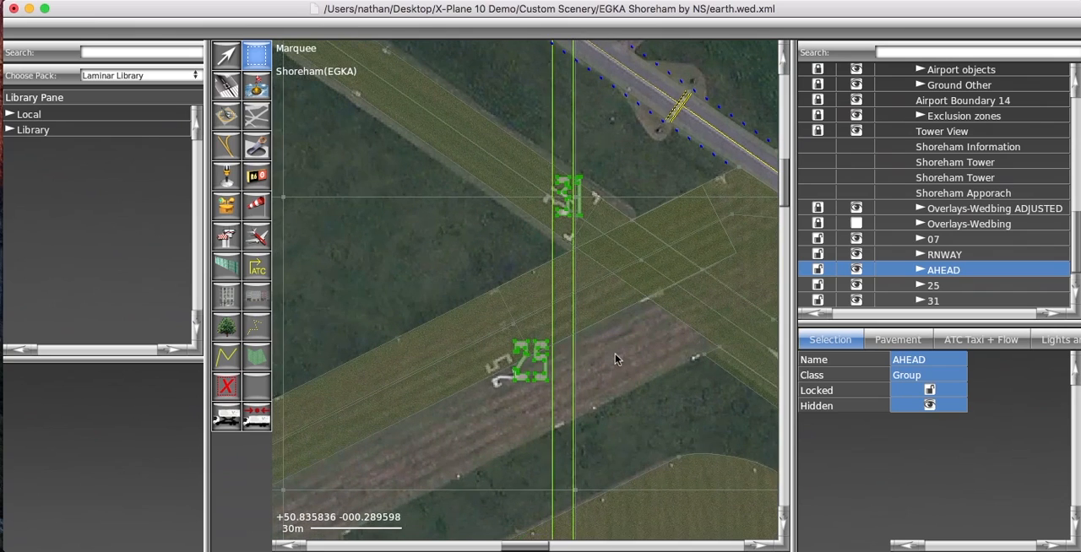
# Step: Select the 25 group, drag it onto the painted 25, rotate it and shrink it
pyautogui.click(932, 284)
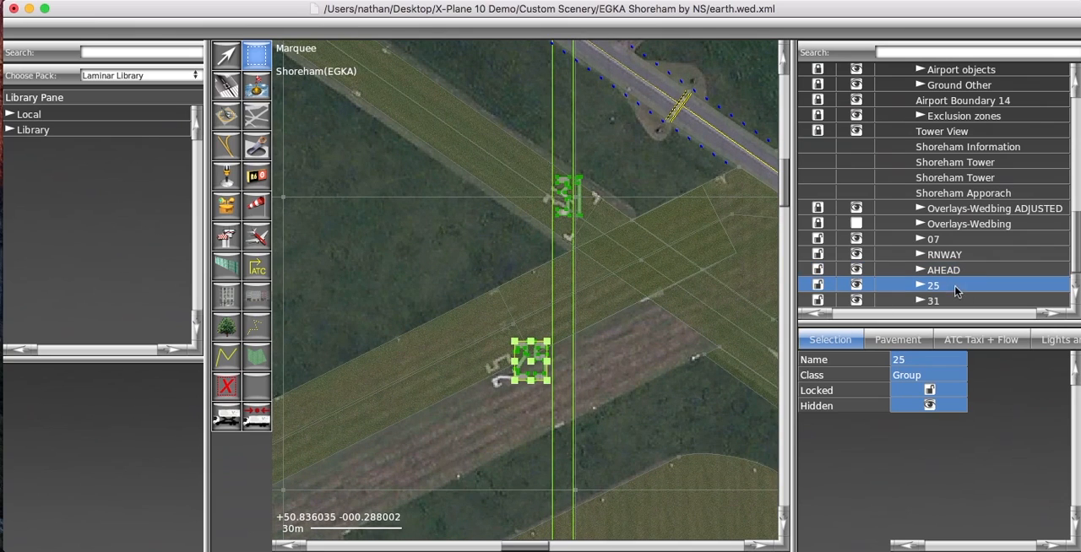
pyautogui.moveTo(530, 363); pyautogui.dragTo(503, 371)
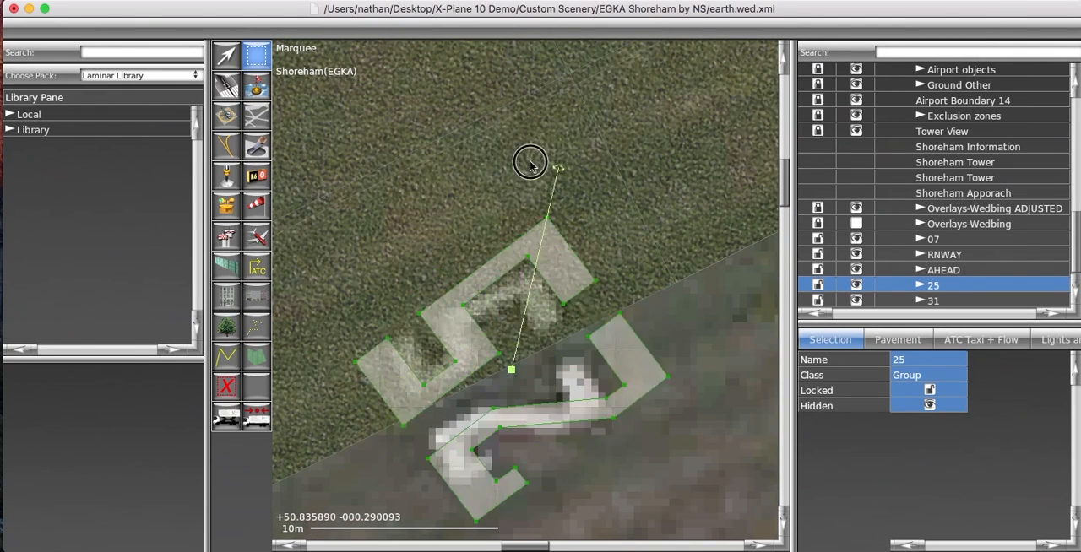
pyautogui.moveTo(531, 162); pyautogui.dragTo(586, 206)
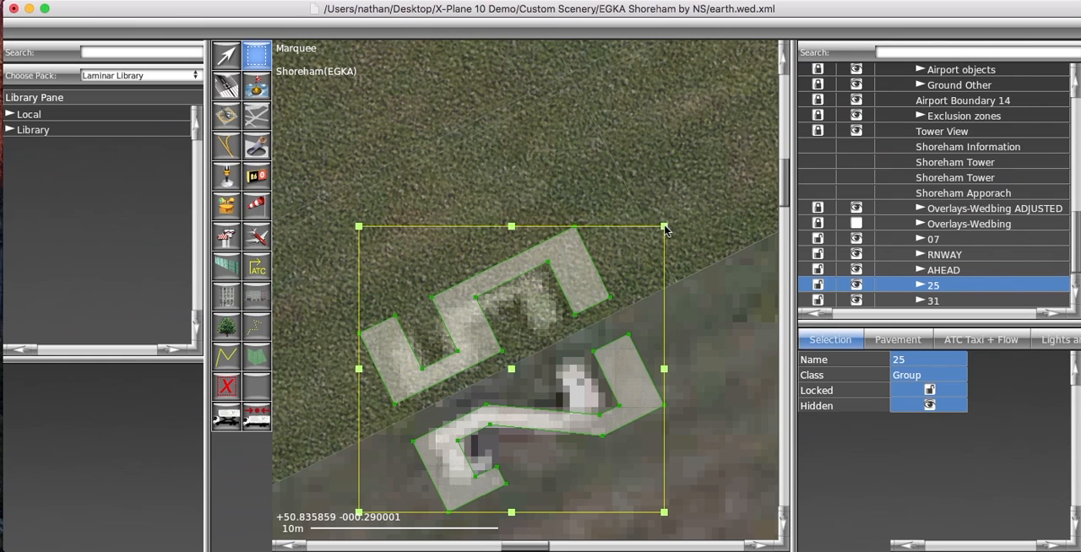
pyautogui.moveTo(663, 227); pyautogui.dragTo(611, 269)
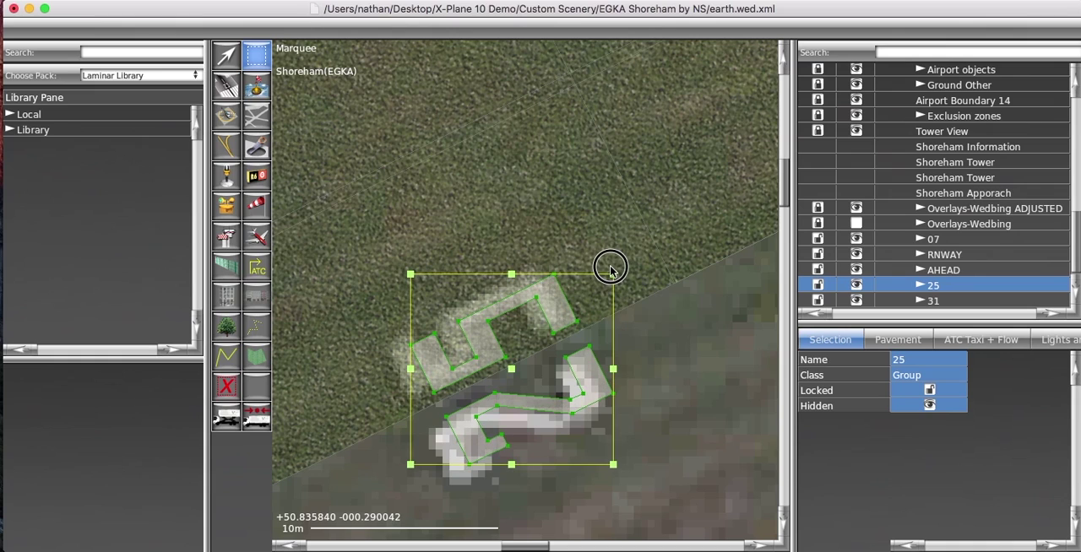
# Step: Resize and nudge the 25 glyphs until they cover the painted digits
pyautogui.moveTo(611, 267); pyautogui.dragTo(537, 310)
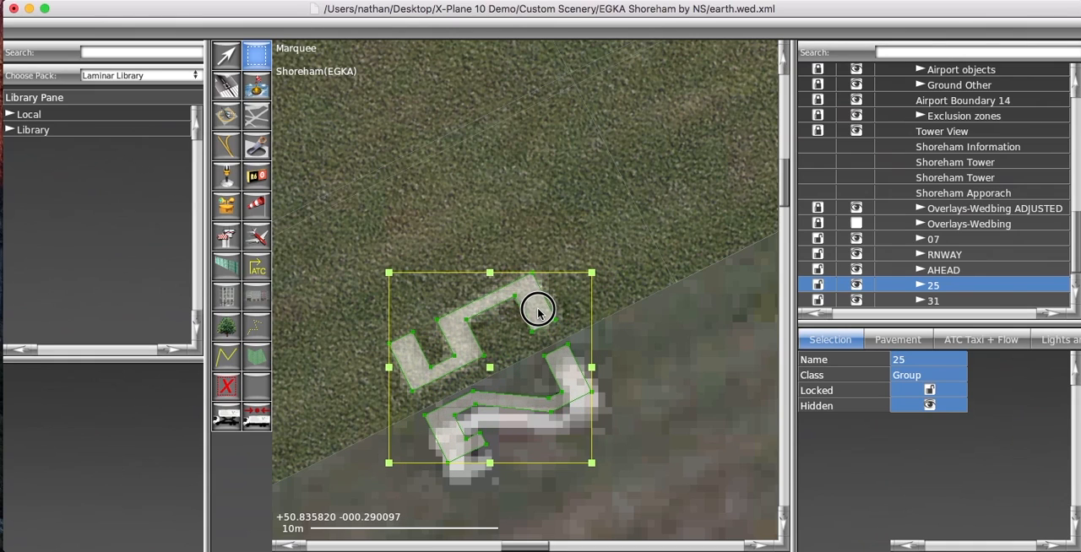
pyautogui.moveTo(537, 310); pyautogui.dragTo(532, 307)
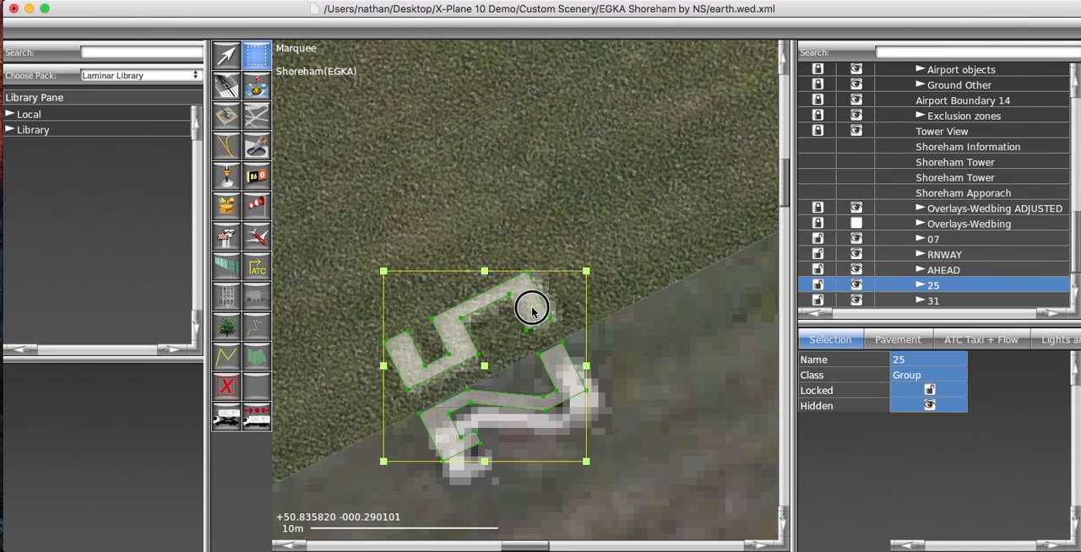
pyautogui.moveTo(532, 307); pyautogui.dragTo(598, 463)
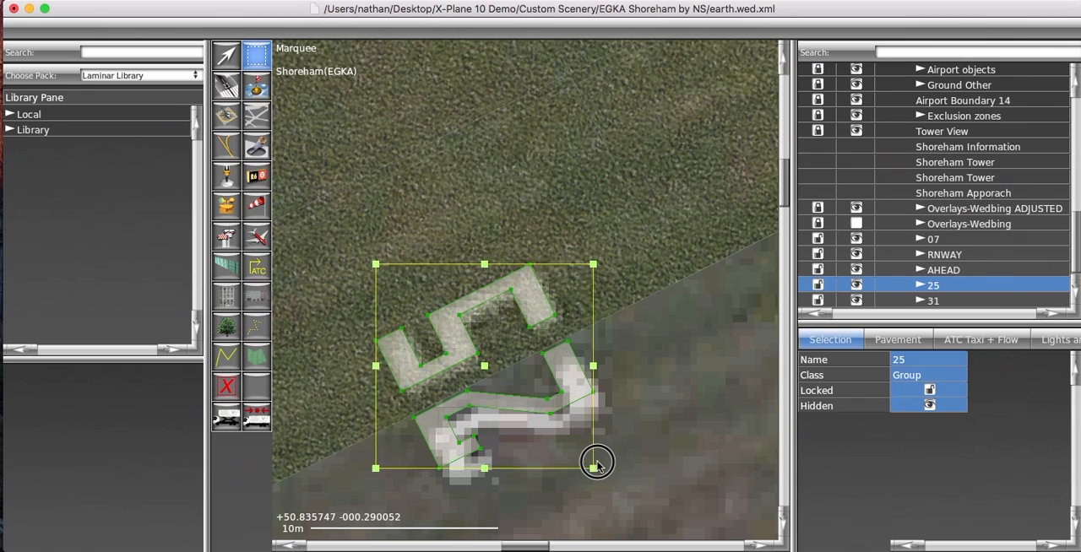
pyautogui.moveTo(597, 463); pyautogui.dragTo(534, 375)
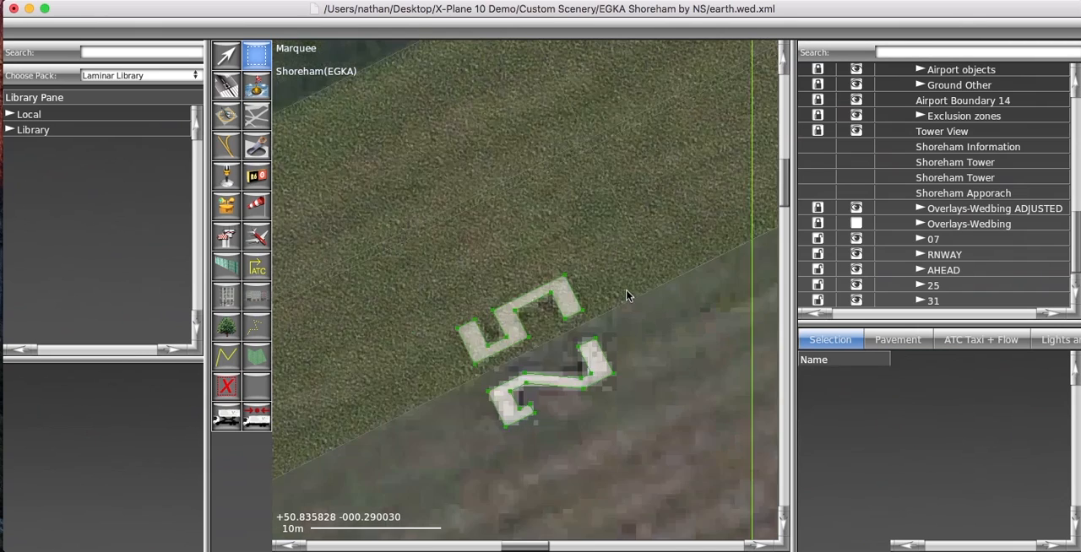
pyautogui.scroll(-3)
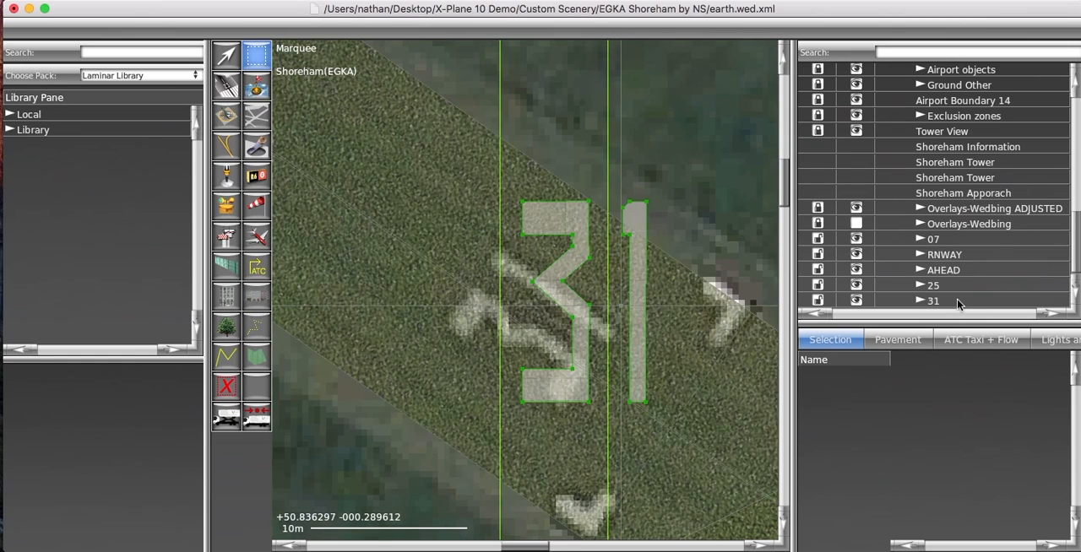
# Step: Select the 31 group, rotate it to match the painted 31 and deselect it
pyautogui.click(932, 301)
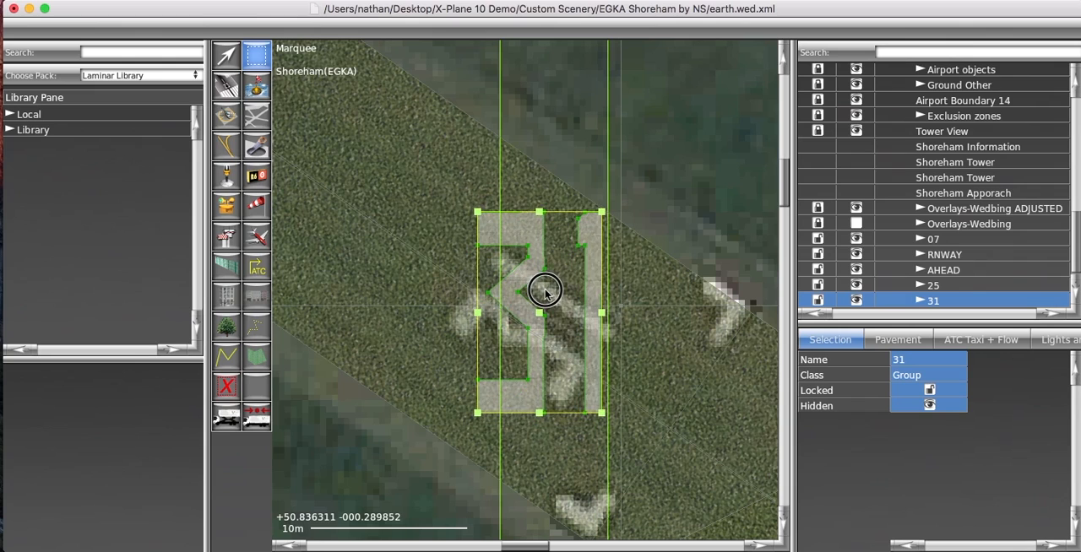
pyautogui.moveTo(543, 291); pyautogui.dragTo(540, 305)
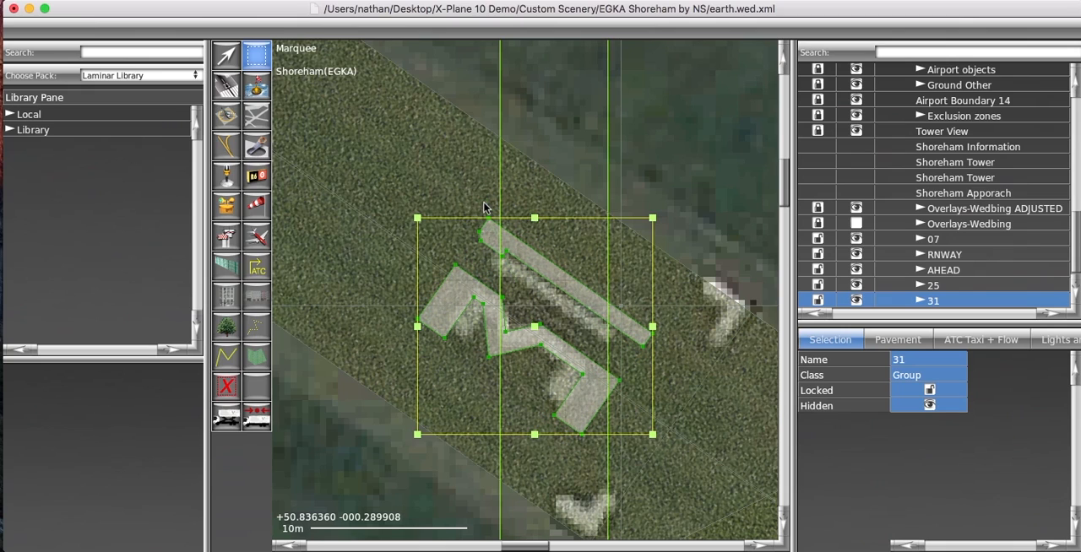
pyautogui.moveTo(419, 221)
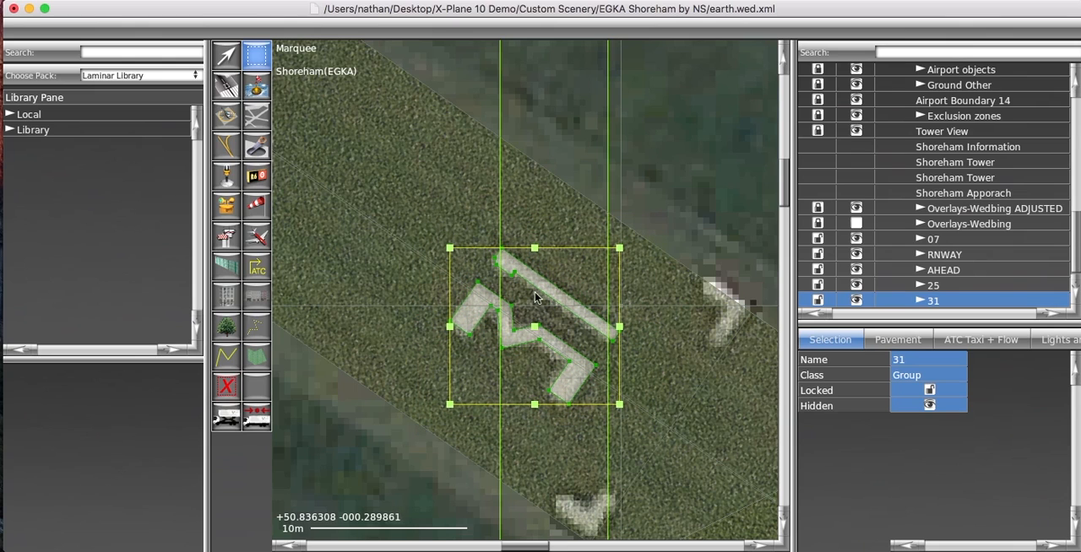
pyautogui.click(667, 223)
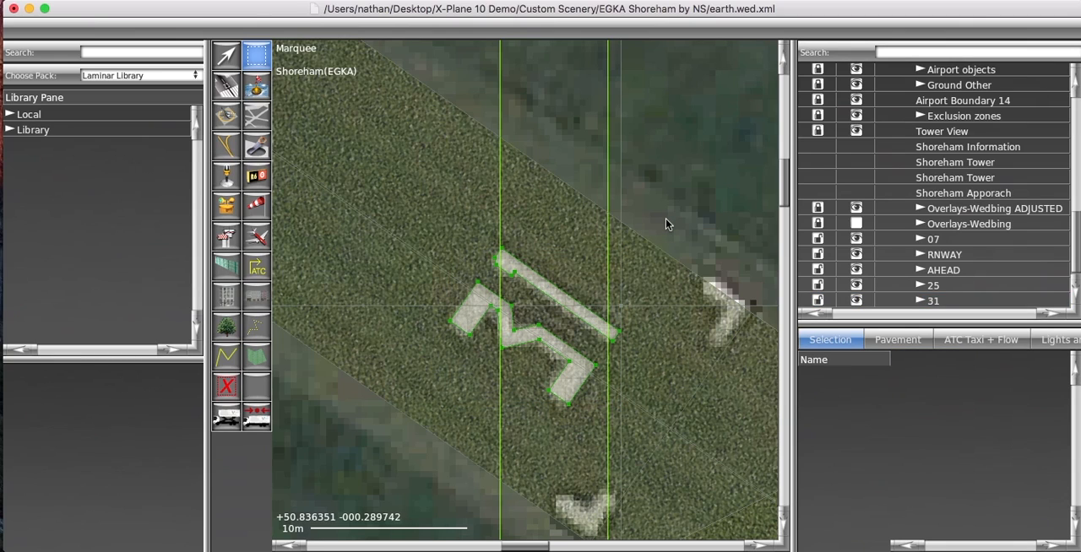